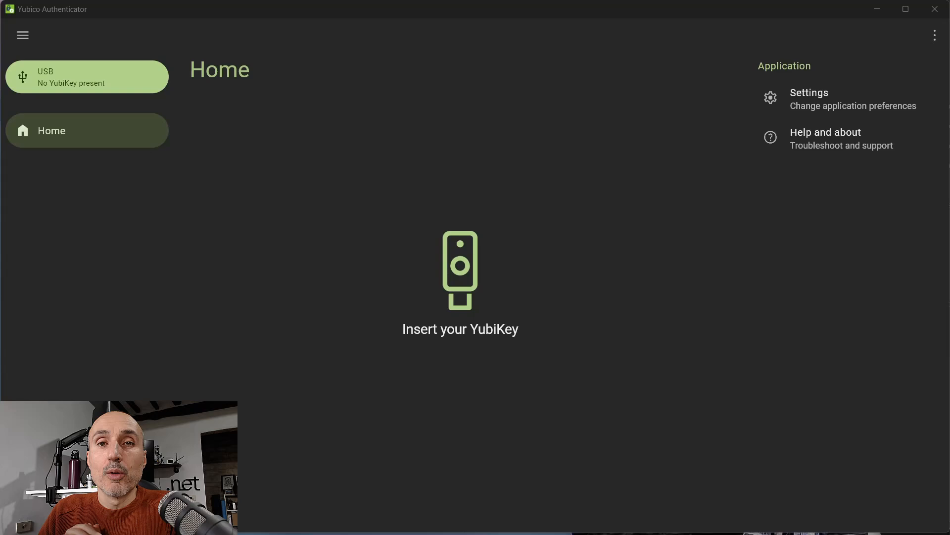
mouse_move(63, 91)
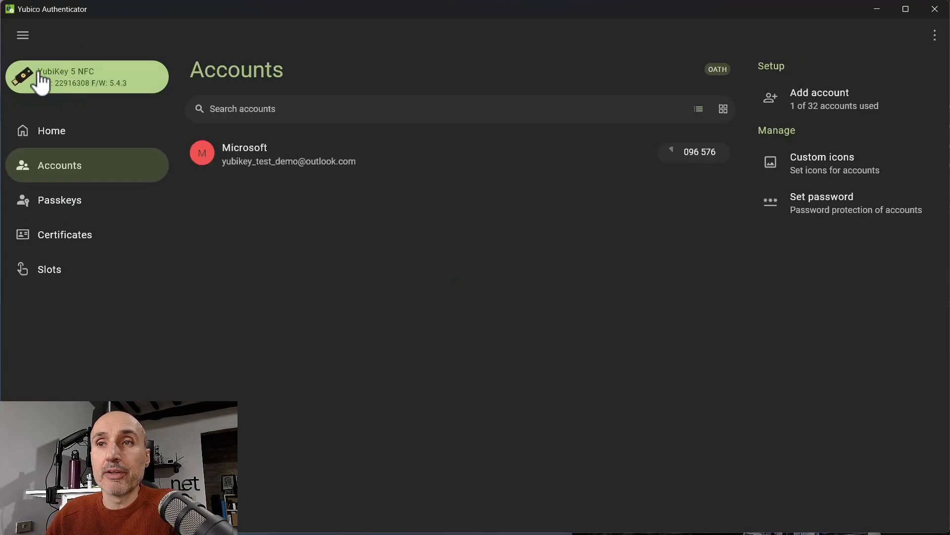
View the YubiKey's details, reload Passkeys after the error and unlock them with the FIDO2 PIN
left_click(51, 131)
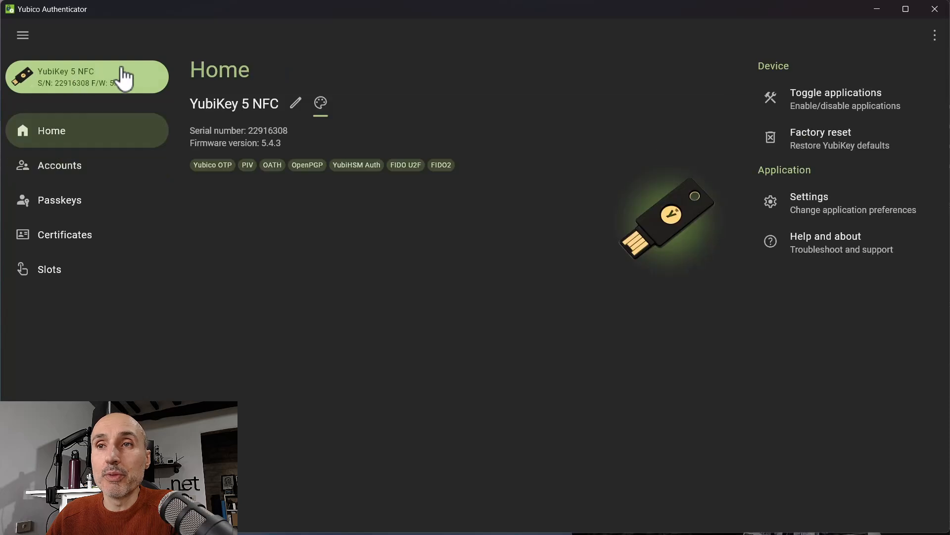
mouse_move(49, 227)
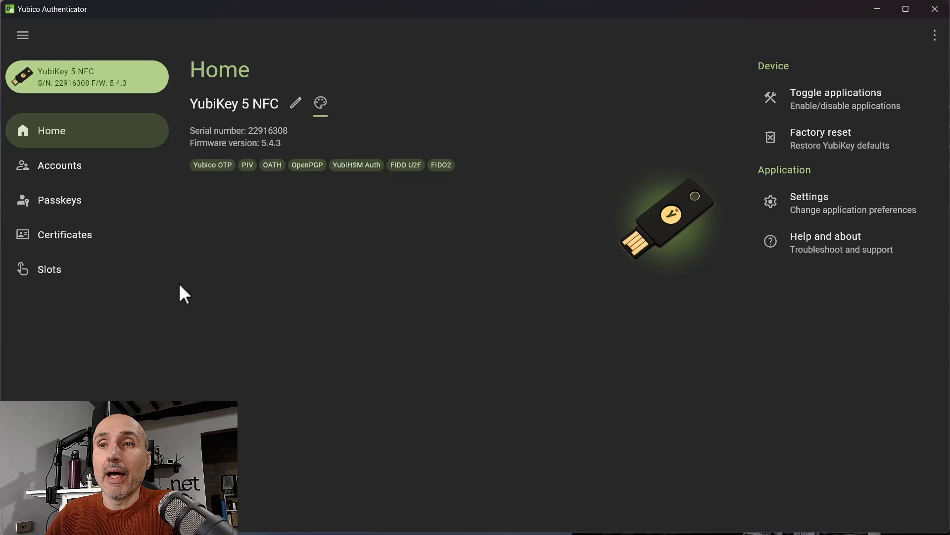
left_click(59, 200)
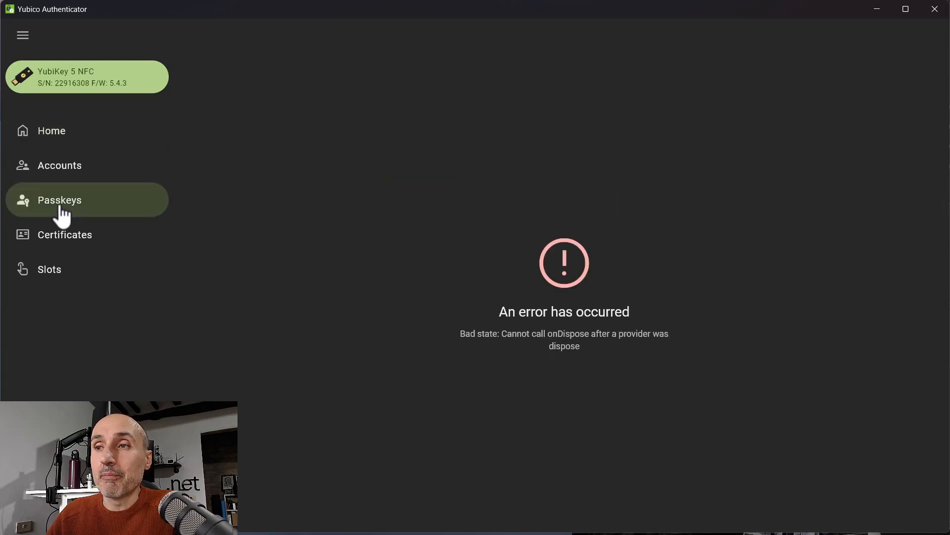
mouse_move(114, 236)
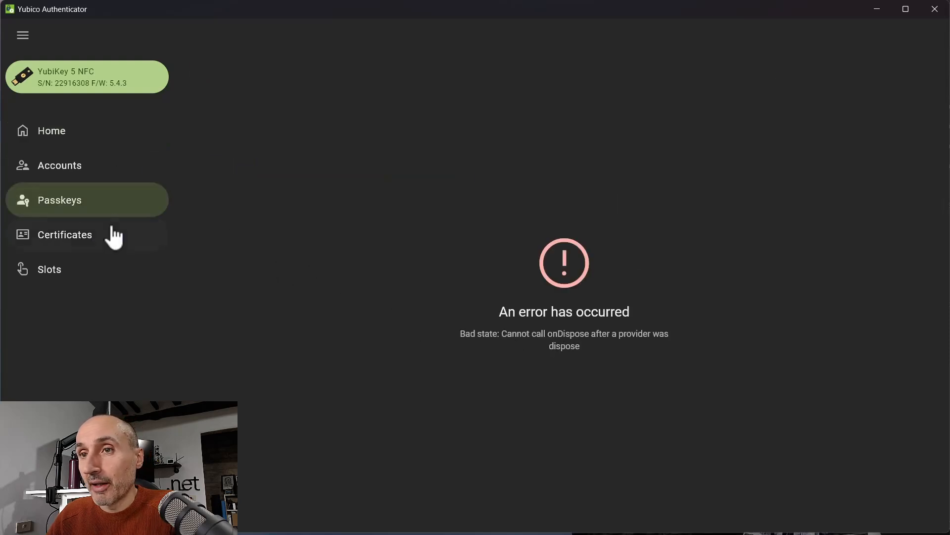
left_click(59, 199)
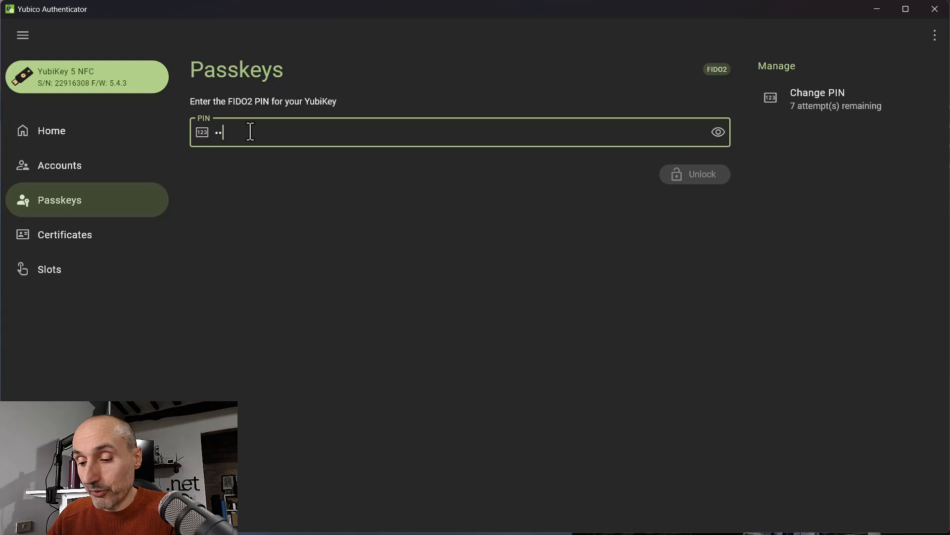
left_click(695, 174)
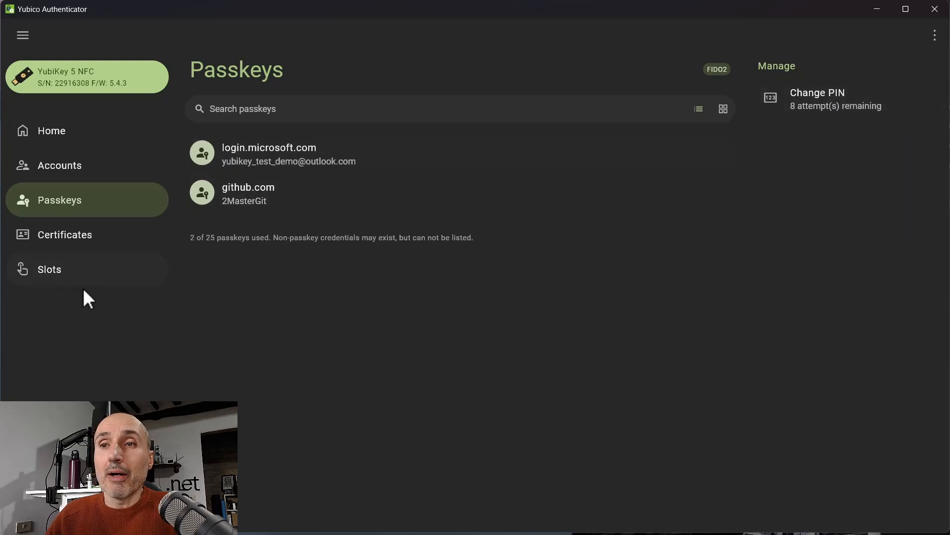
Show the YubiKey's four PIV certificate slots from the Certificates section
left_click(66, 234)
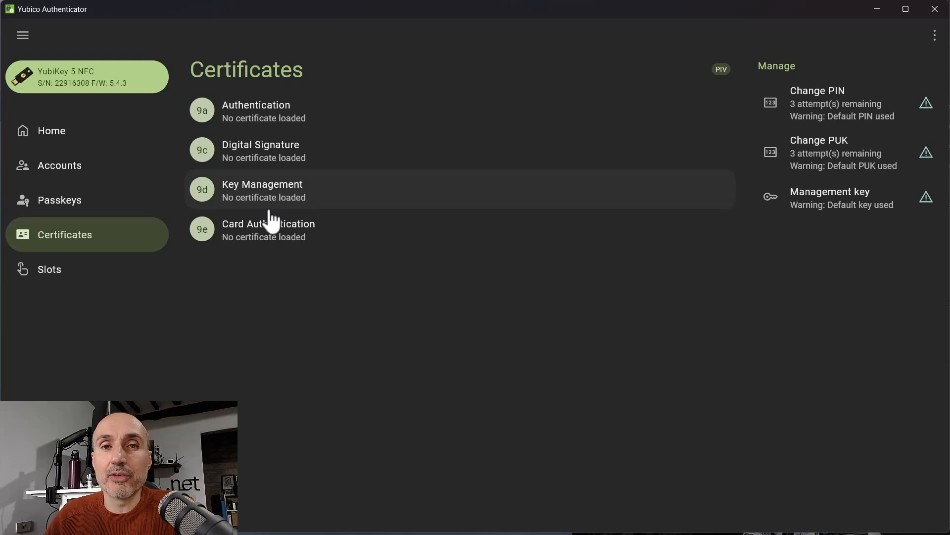
mouse_move(254, 96)
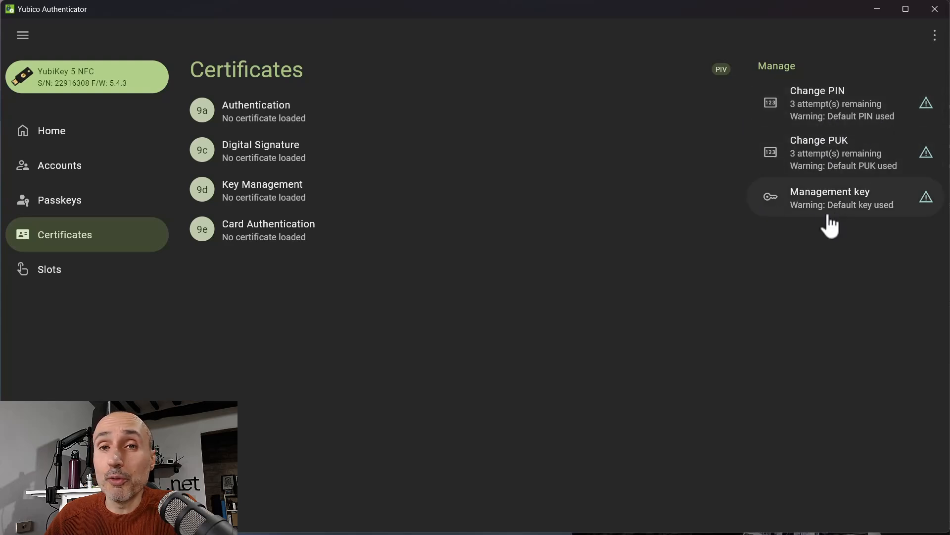
mouse_move(842, 152)
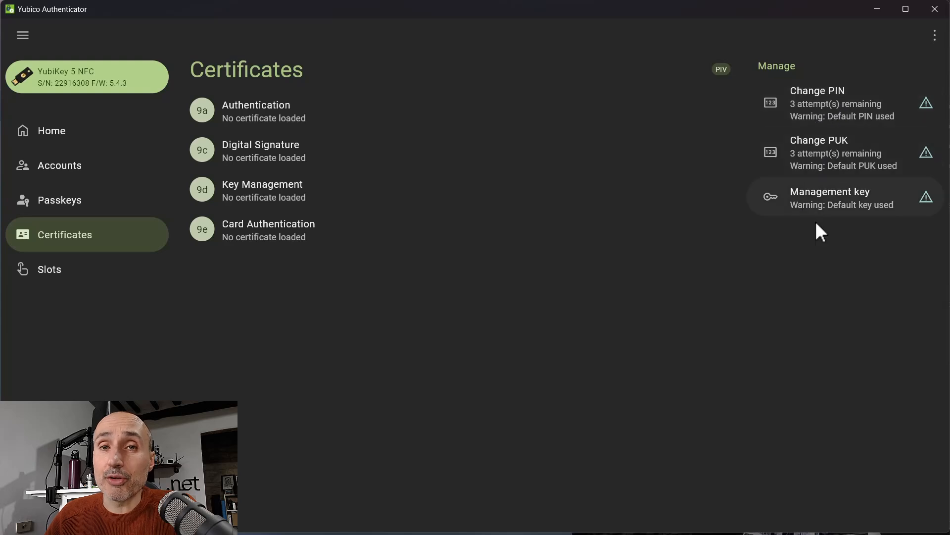
mouse_move(840, 140)
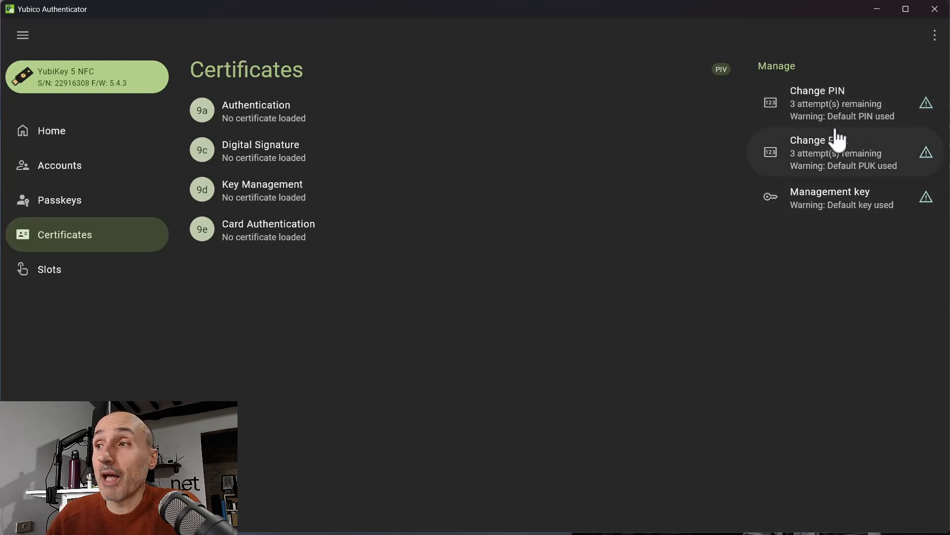
Start a PIV PIN change, visit the PIN fields, then cancel leaving the PIN unchanged
left_click(817, 90)
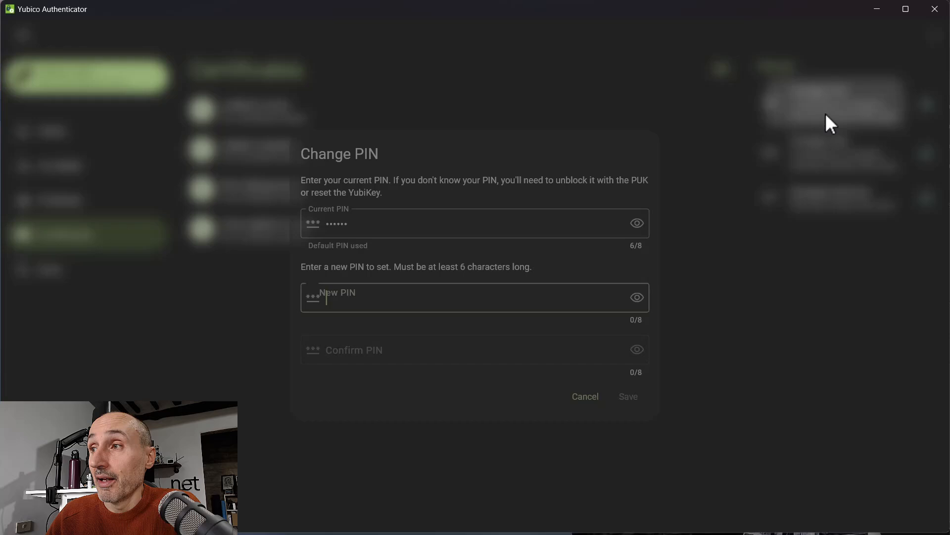
left_click(473, 297)
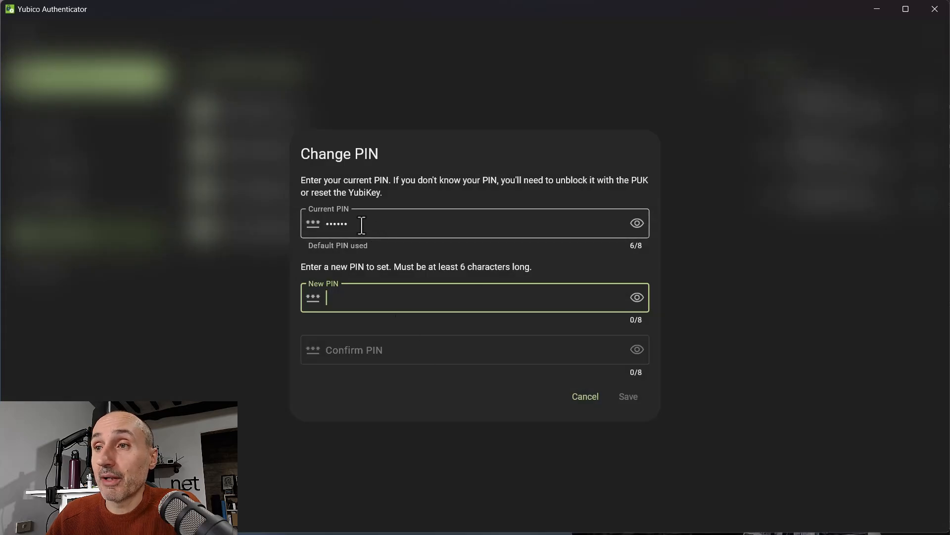
left_click(399, 223)
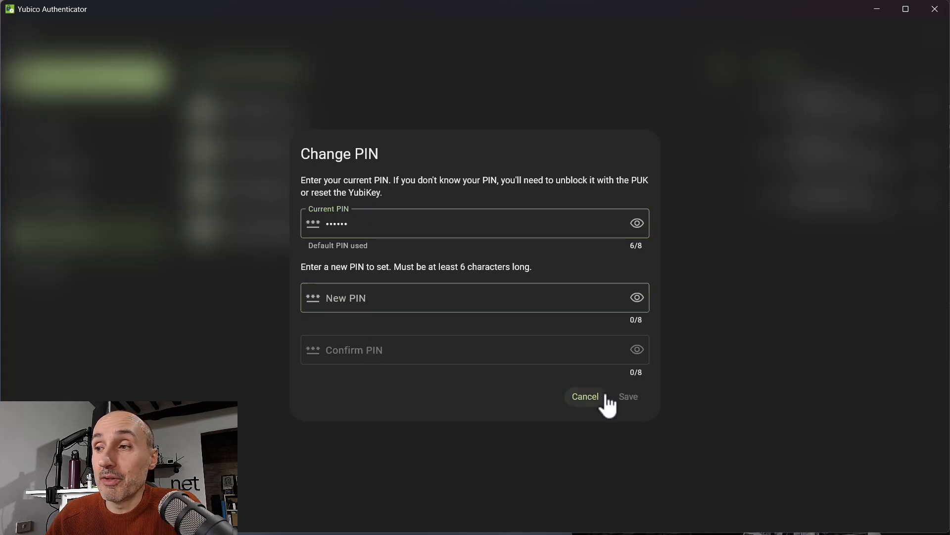
left_click(584, 396)
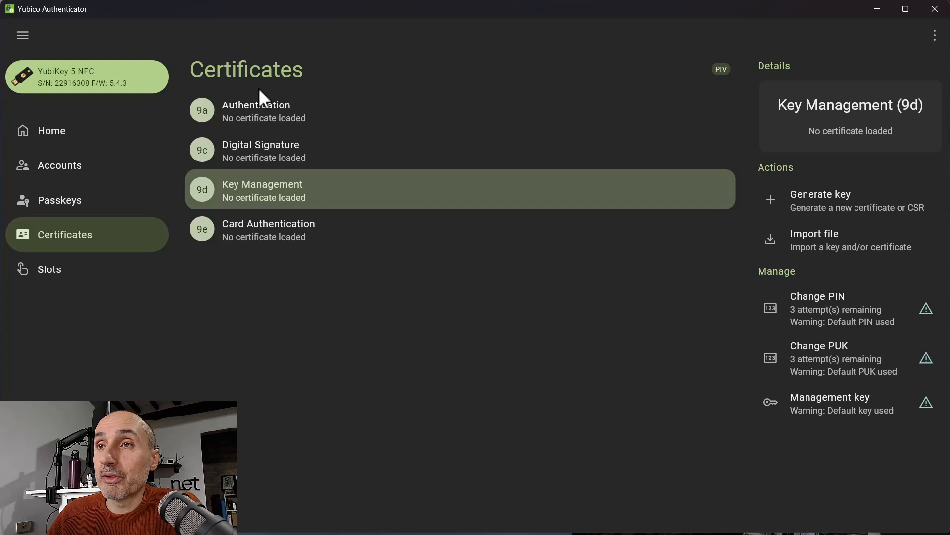
Select the empty Authentication (9a) slot to see its details and actions
left_click(257, 110)
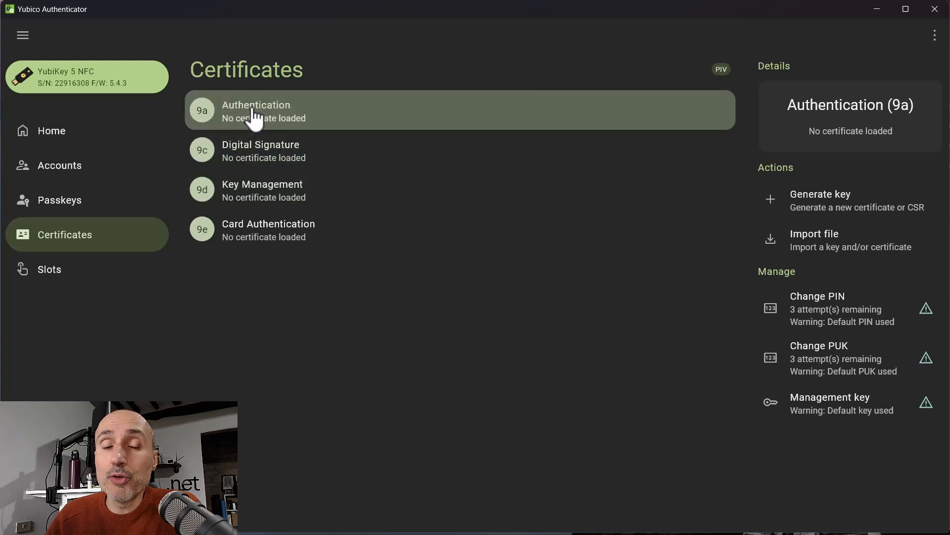
mouse_move(278, 272)
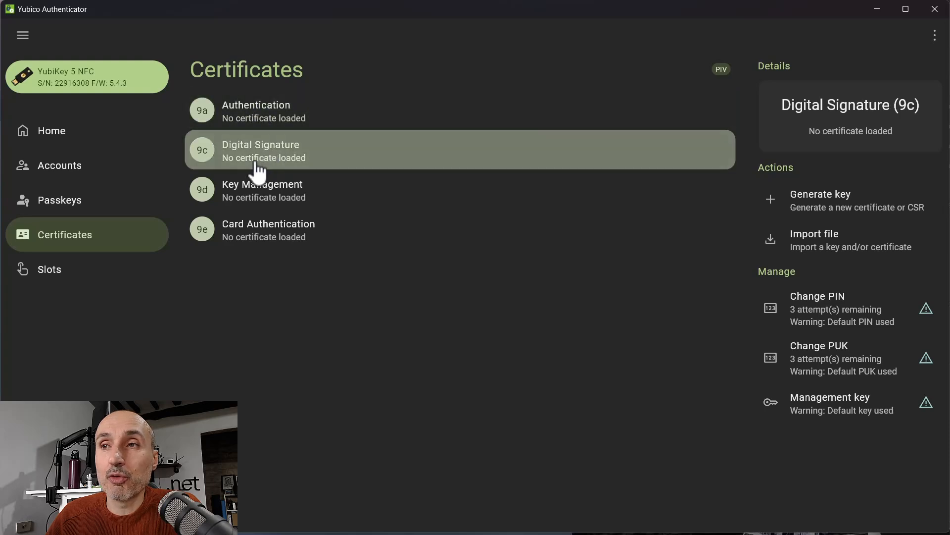
mouse_move(772, 183)
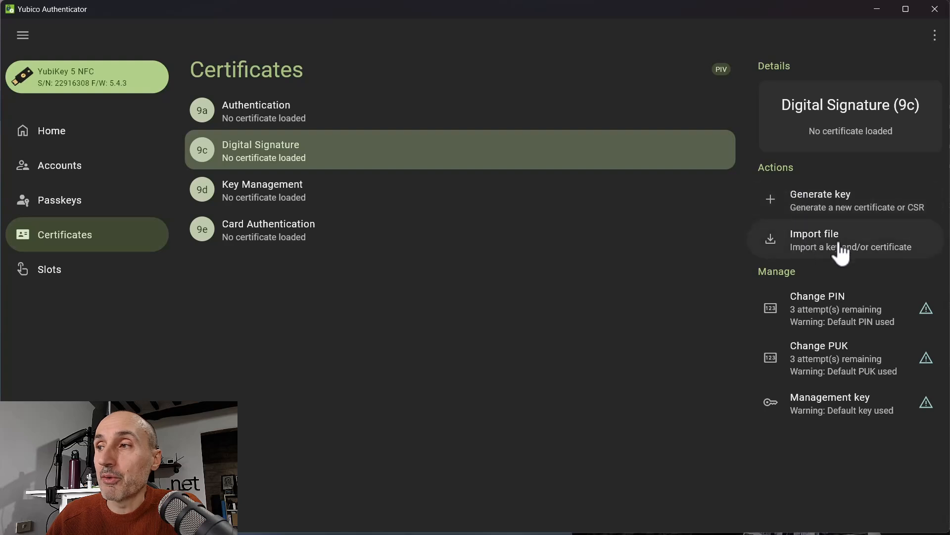
mouse_move(822, 239)
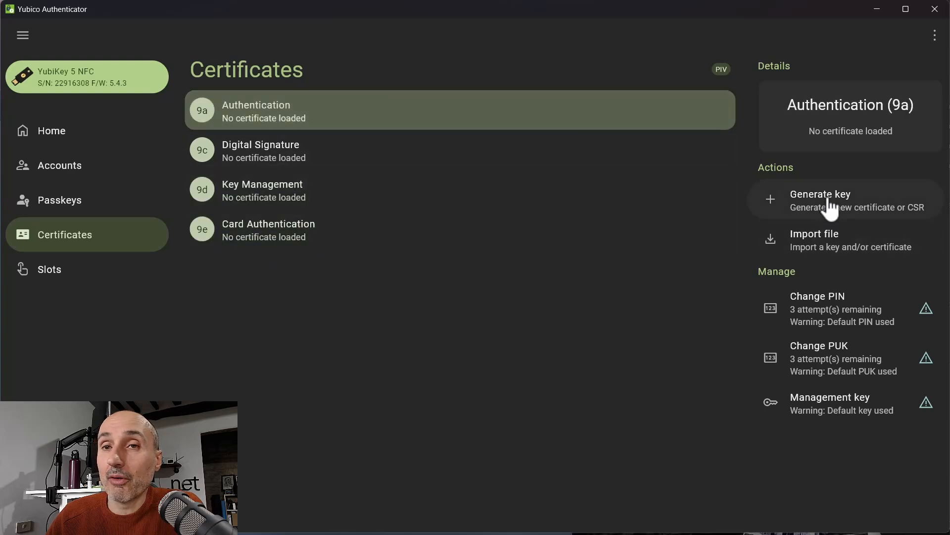
left_click(819, 194)
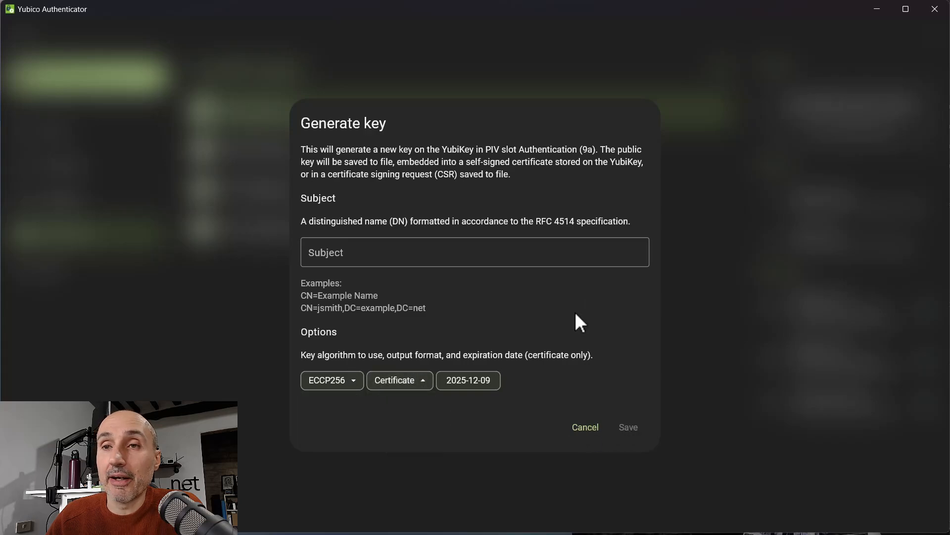
left_click(584, 426)
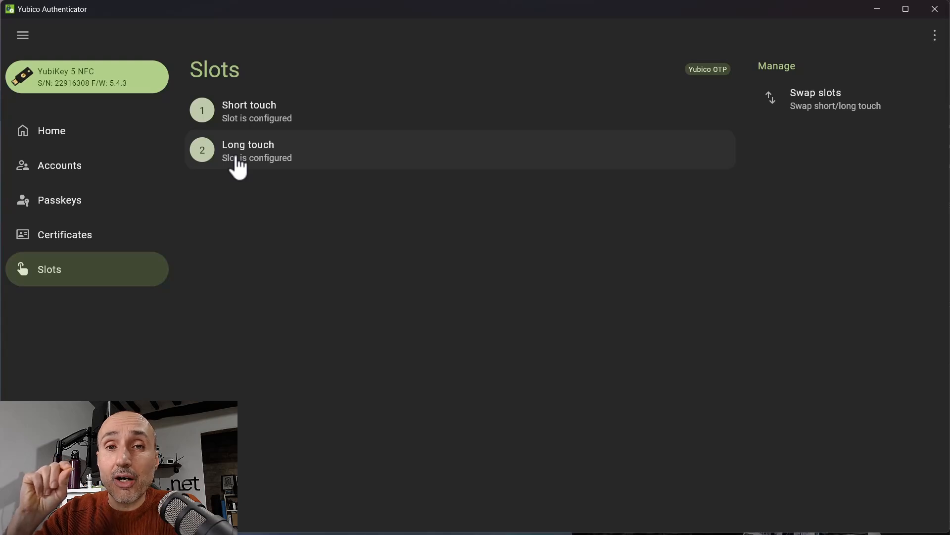
mouse_move(183, 128)
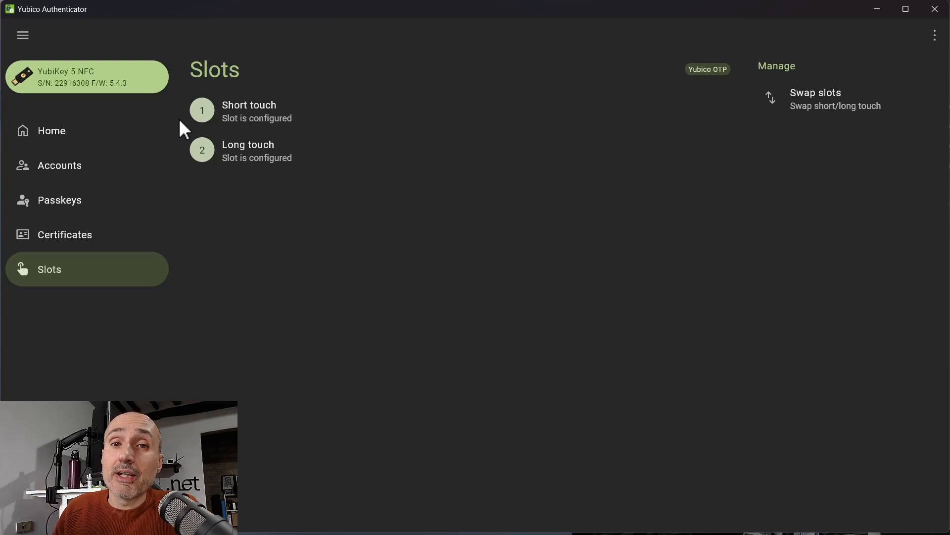
mouse_move(257, 149)
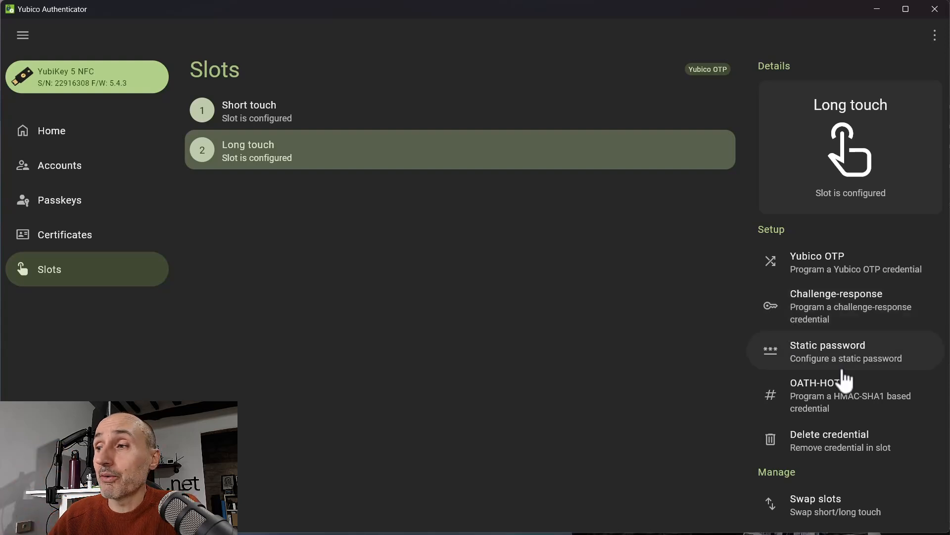
mouse_move(819, 391)
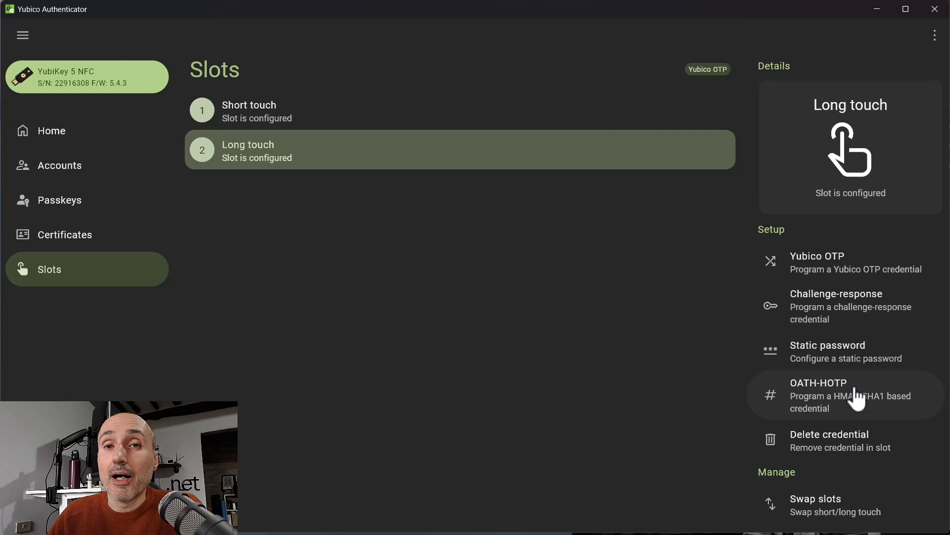
mouse_move(762, 466)
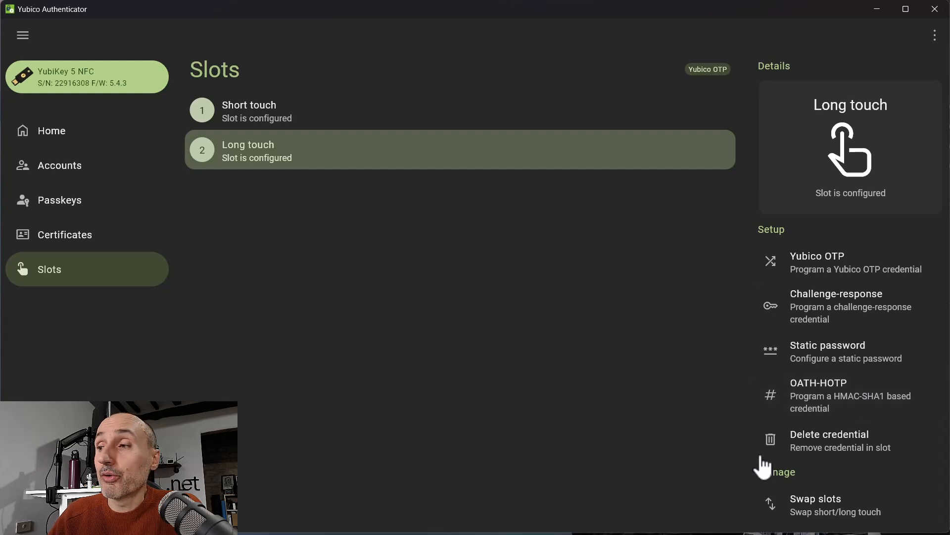
mouse_move(823, 360)
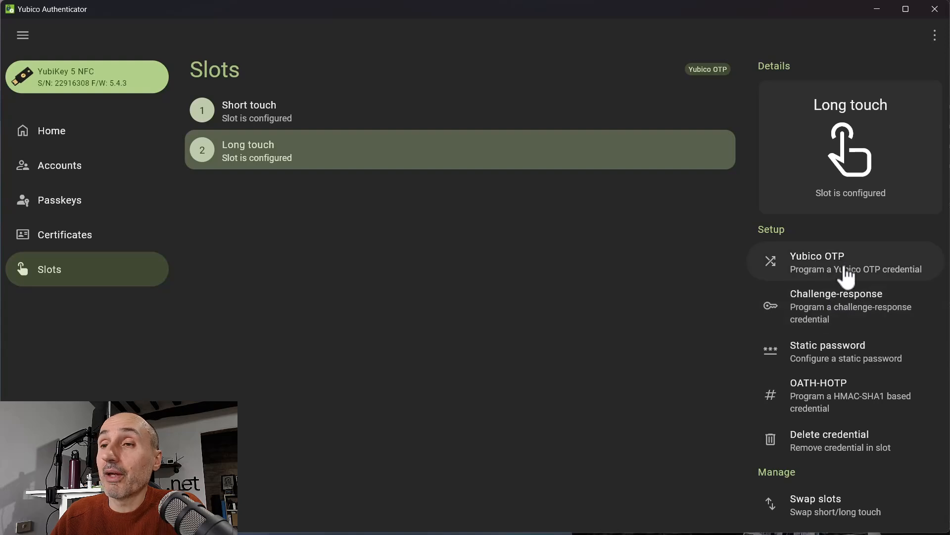
mouse_move(804, 340)
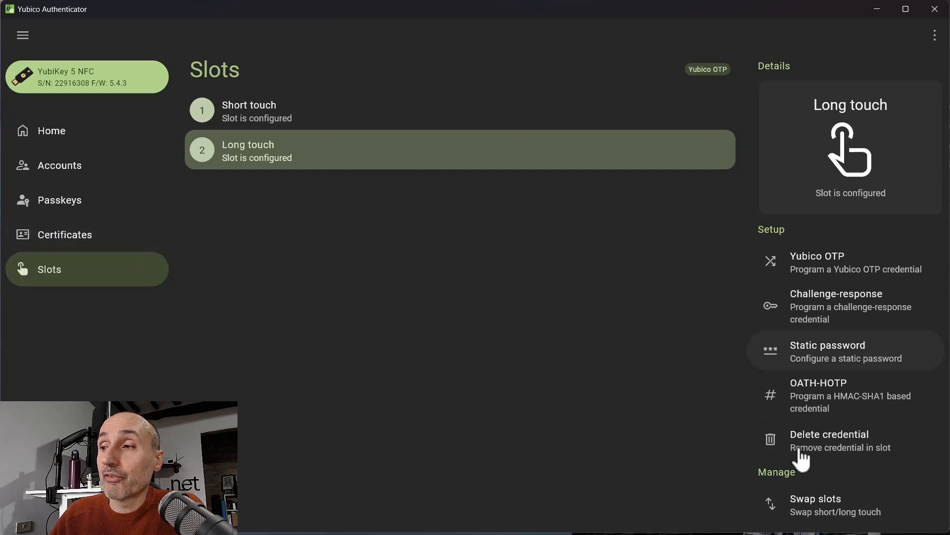
left_click(819, 395)
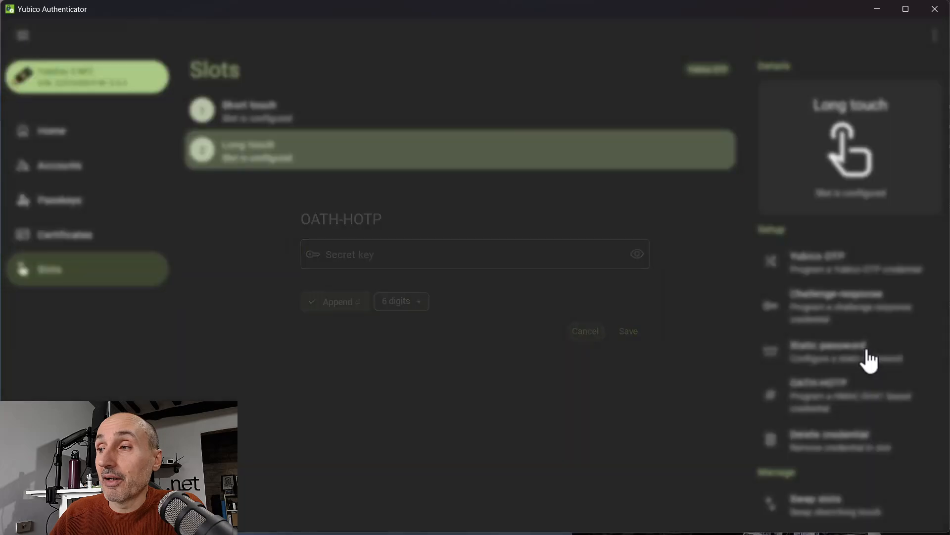
left_click(836, 303)
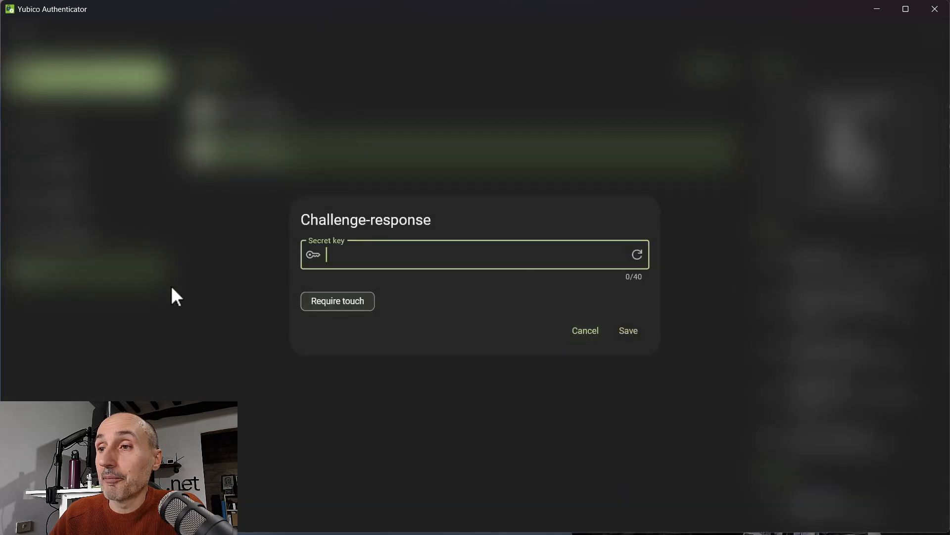
left_click(584, 331)
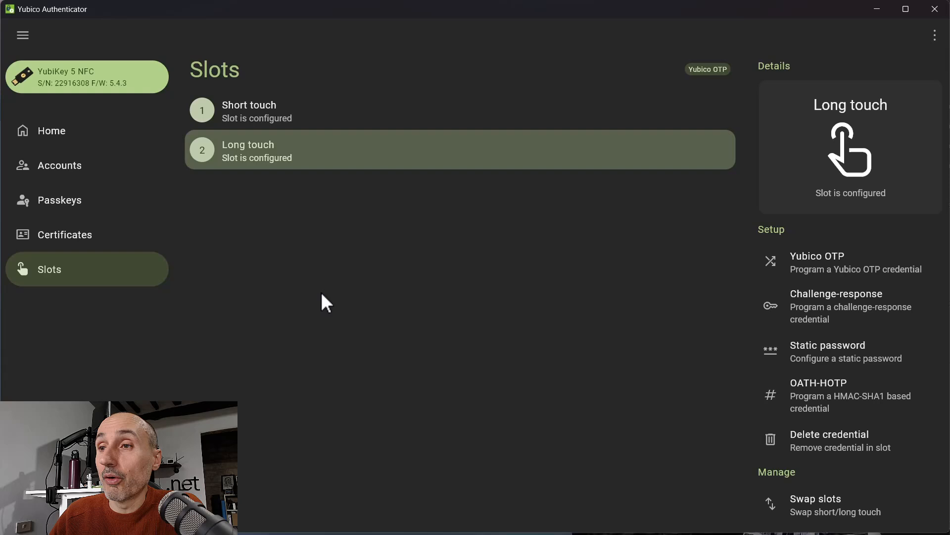
mouse_move(72, 204)
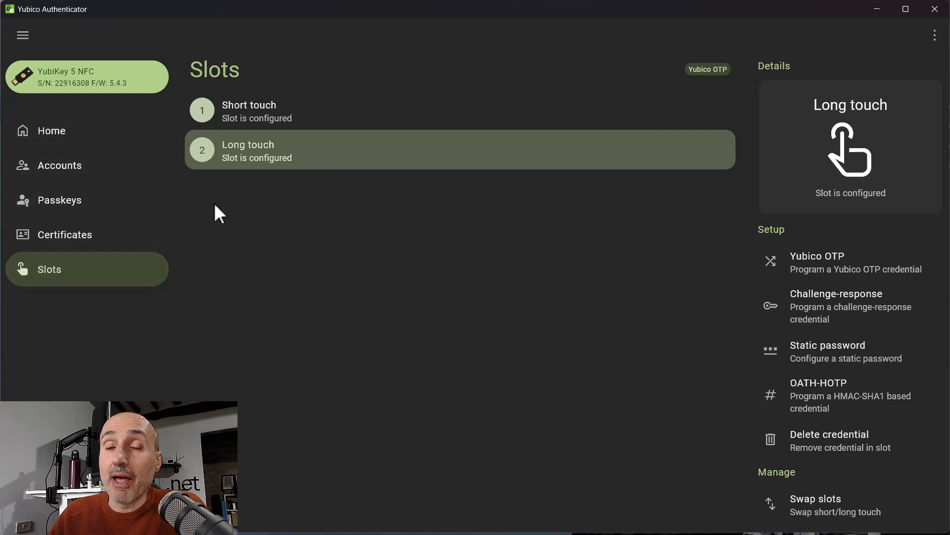
mouse_move(523, 159)
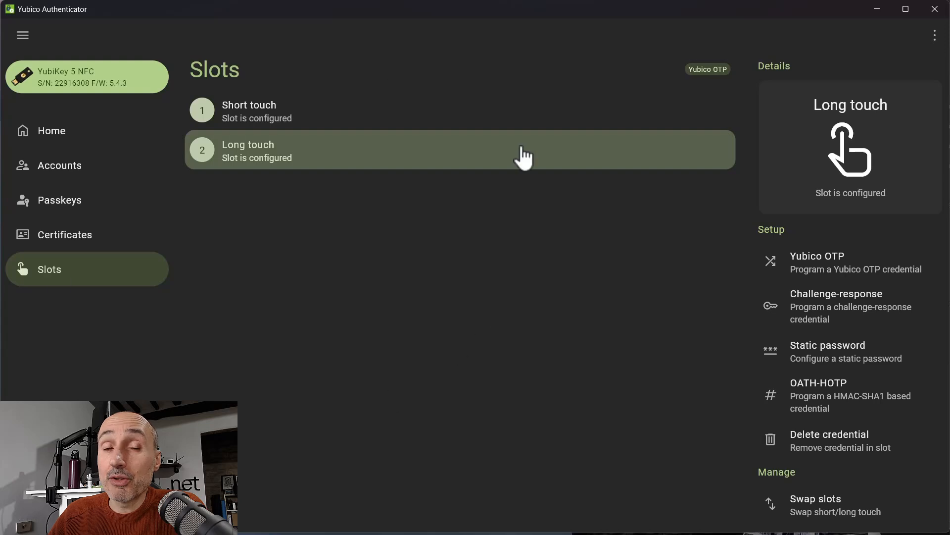
mouse_move(171, 297)
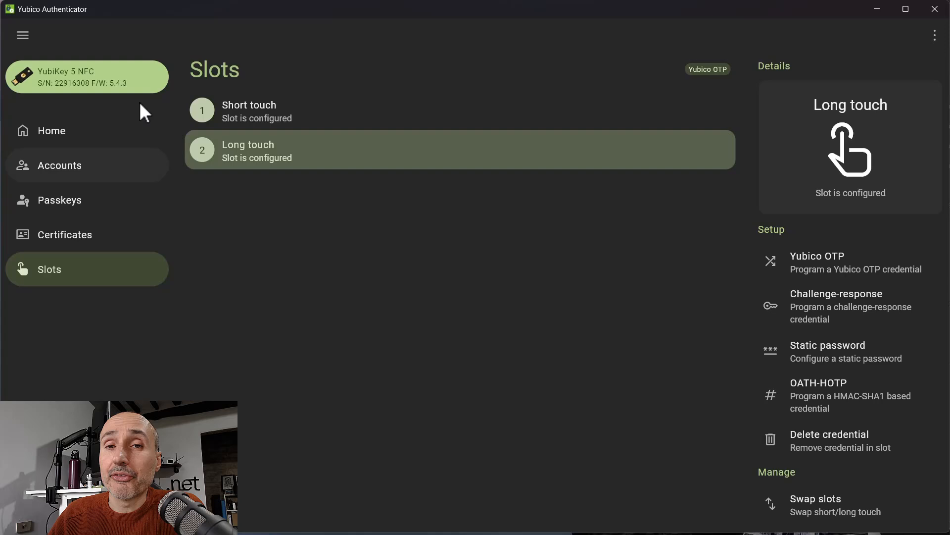
mouse_move(263, 245)
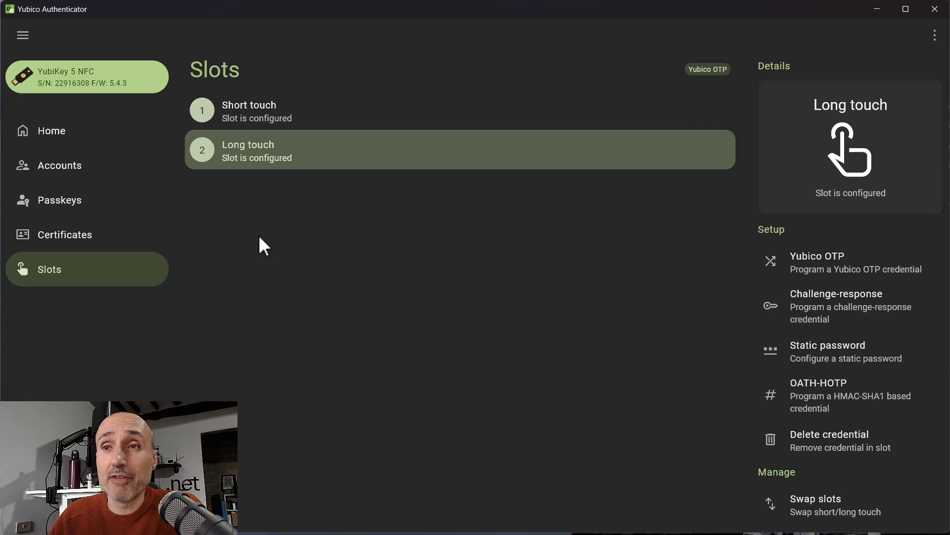
mouse_move(59, 166)
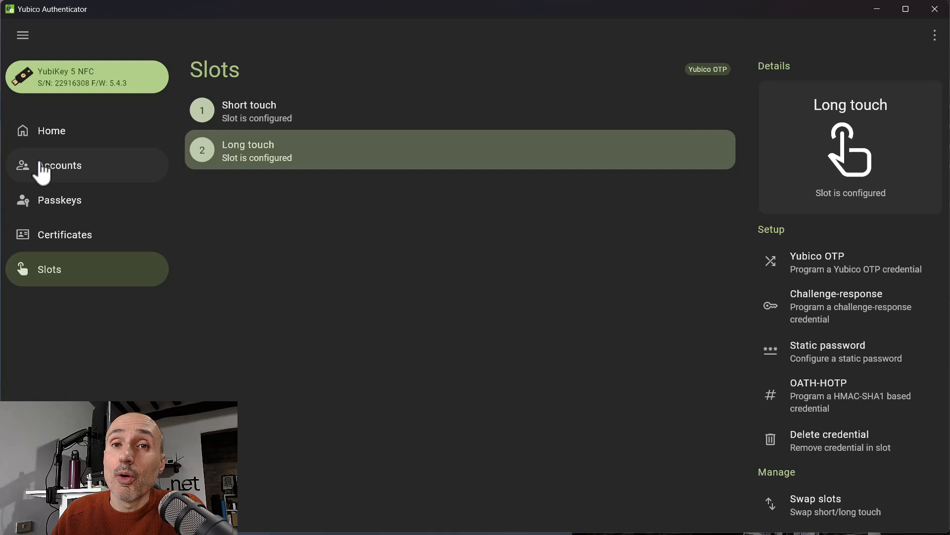
Show the key's Accounts list and generate a fresh one-time code for the Microsoft account
left_click(59, 165)
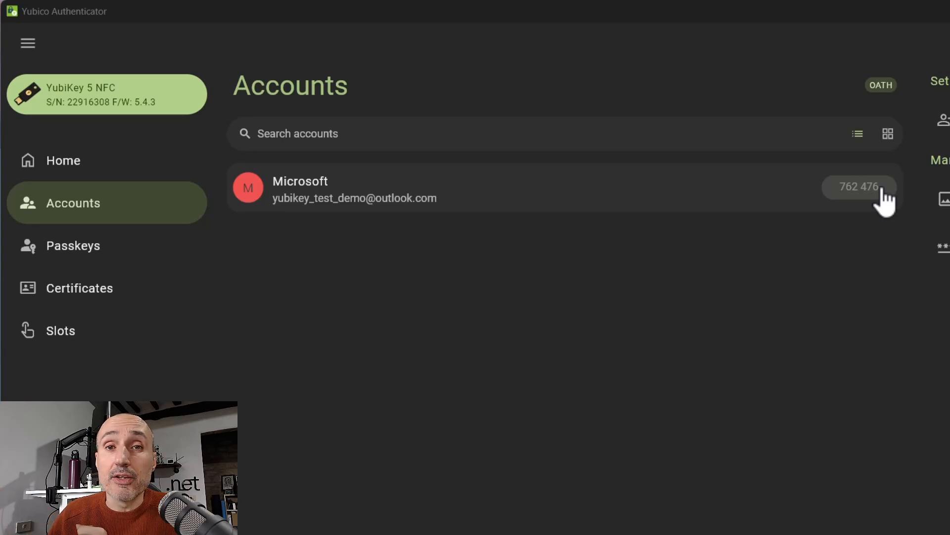
mouse_move(903, 197)
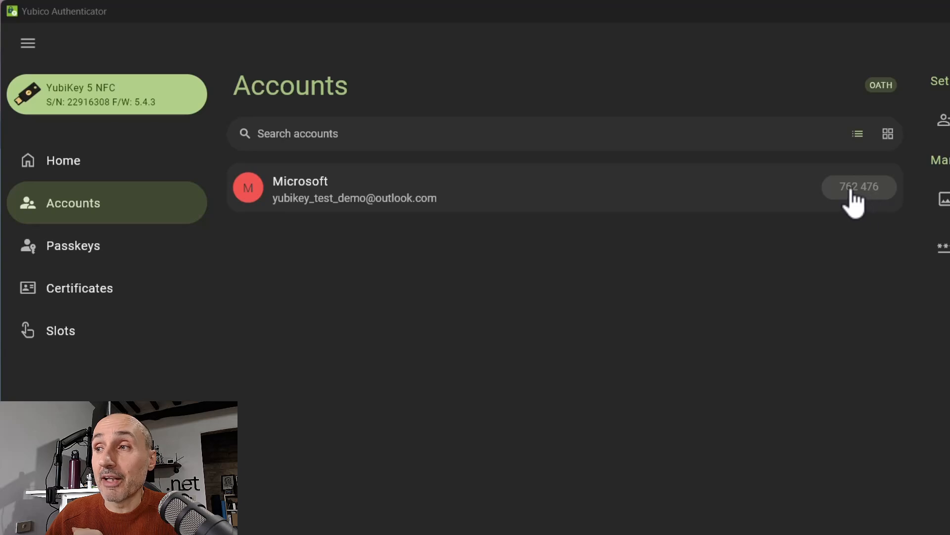
left_click(860, 186)
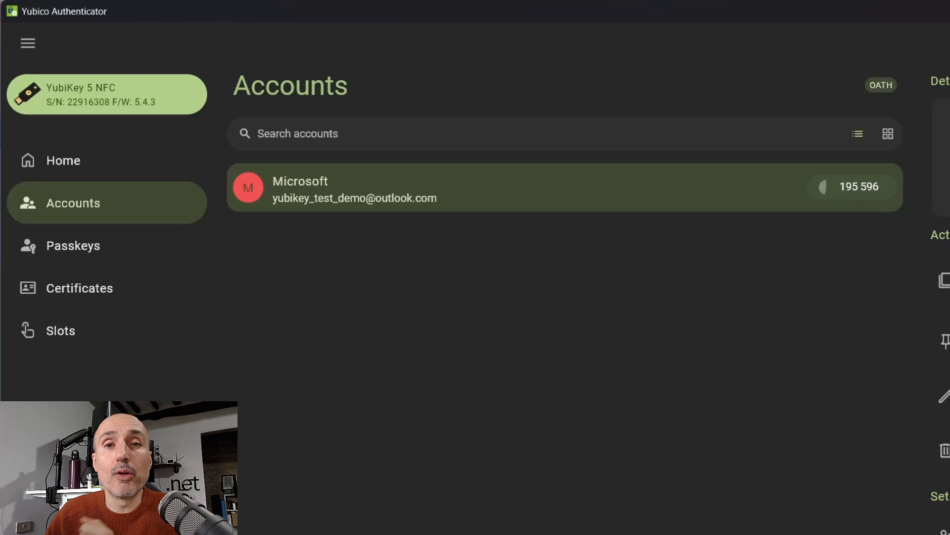
mouse_move(118, 306)
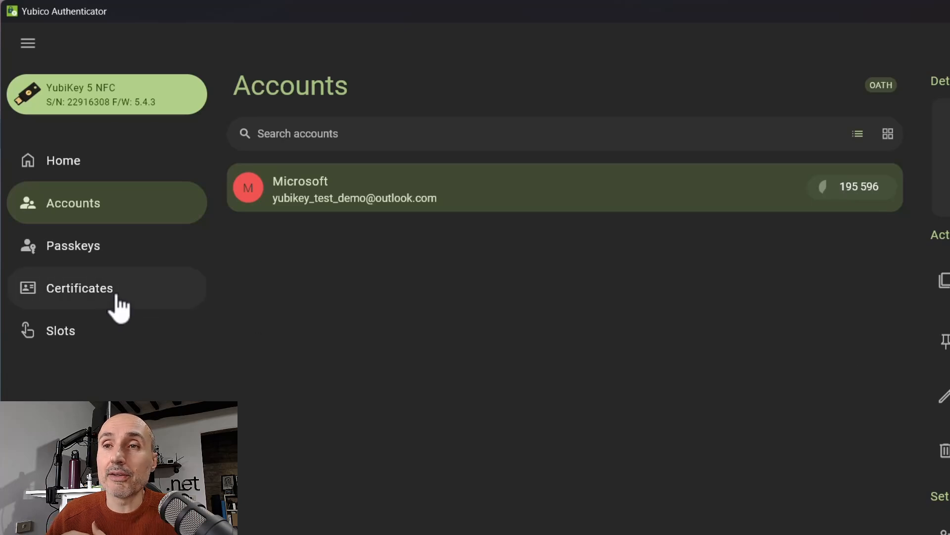
mouse_move(59, 331)
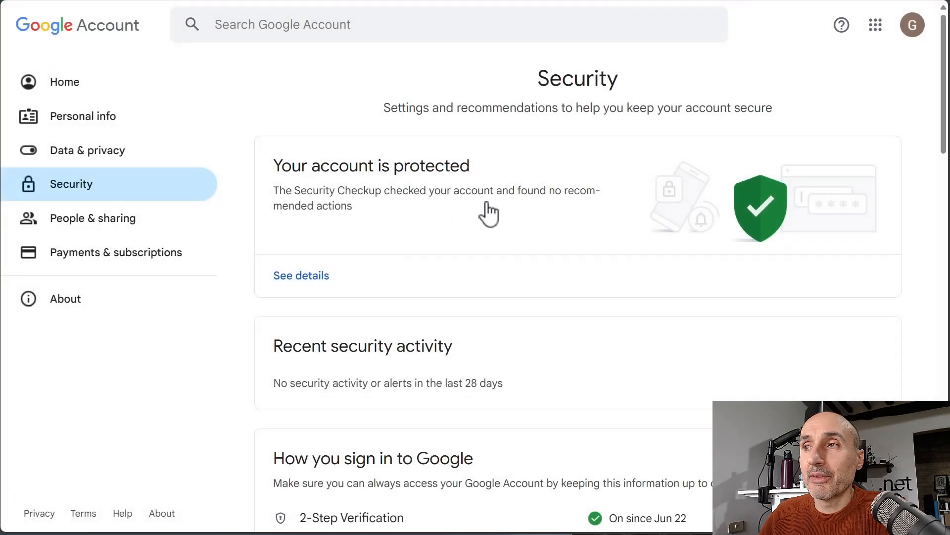
From Google's Security sign-in options, start Authenticator app setup to display its QR code
scroll("down", 3)
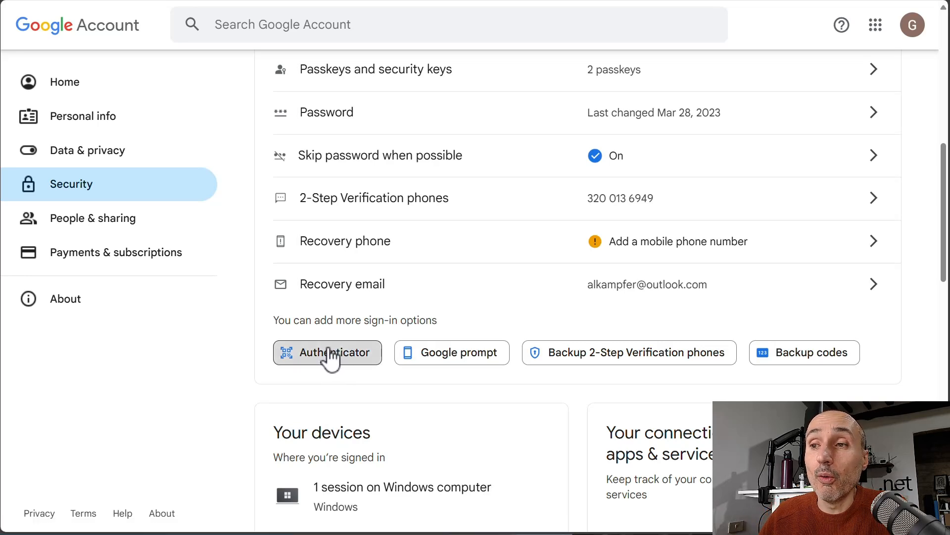
left_click(327, 353)
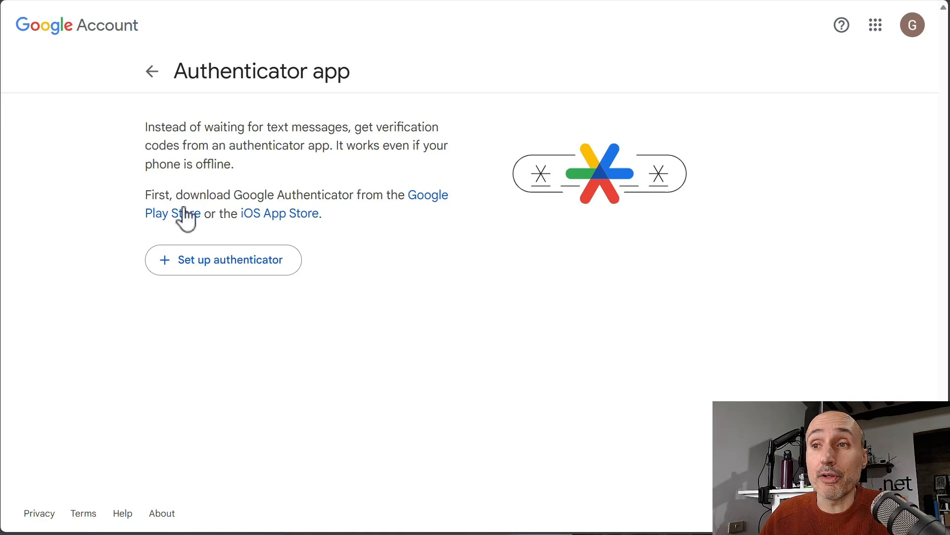
left_click(223, 260)
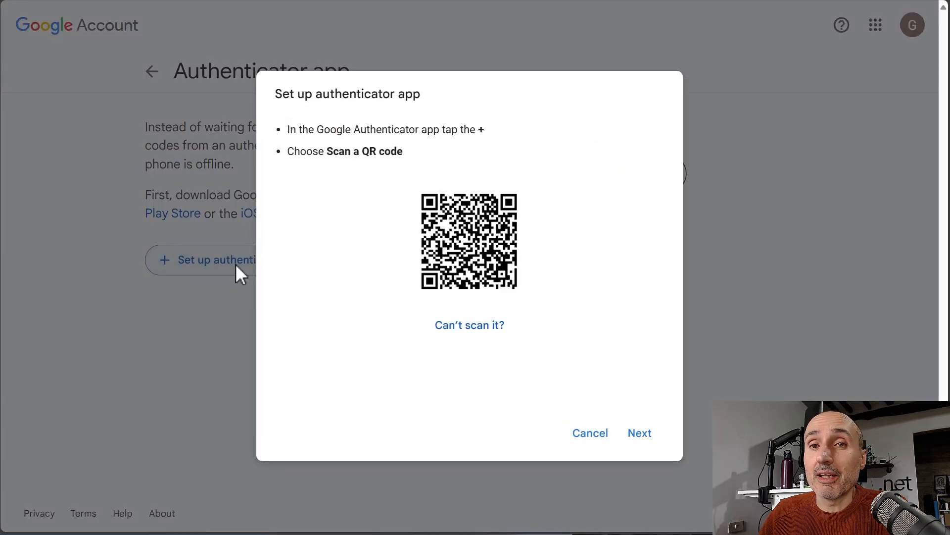
mouse_move(72, 203)
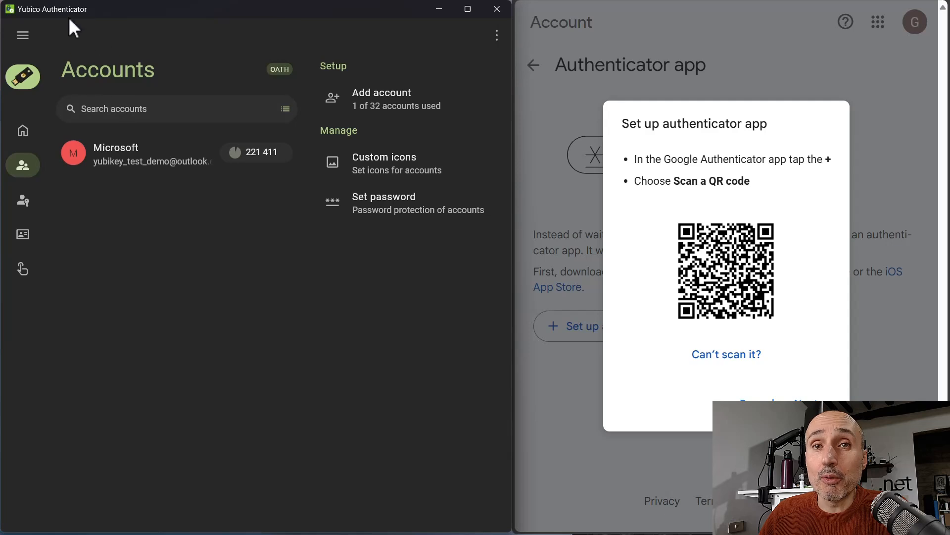
mouse_move(394, 99)
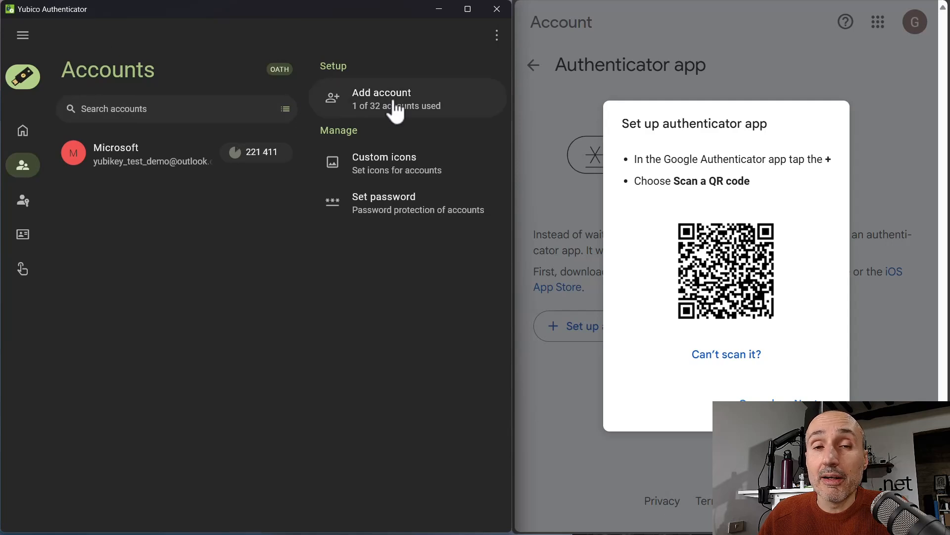
Add a Google account with its issuer, name and secret key, requiring touch, and save it
left_click(396, 99)
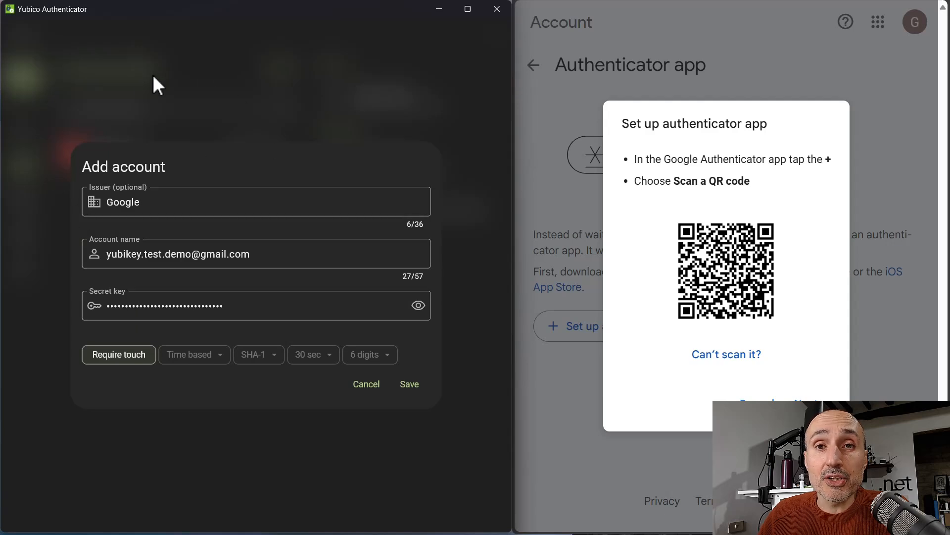
mouse_move(110, 103)
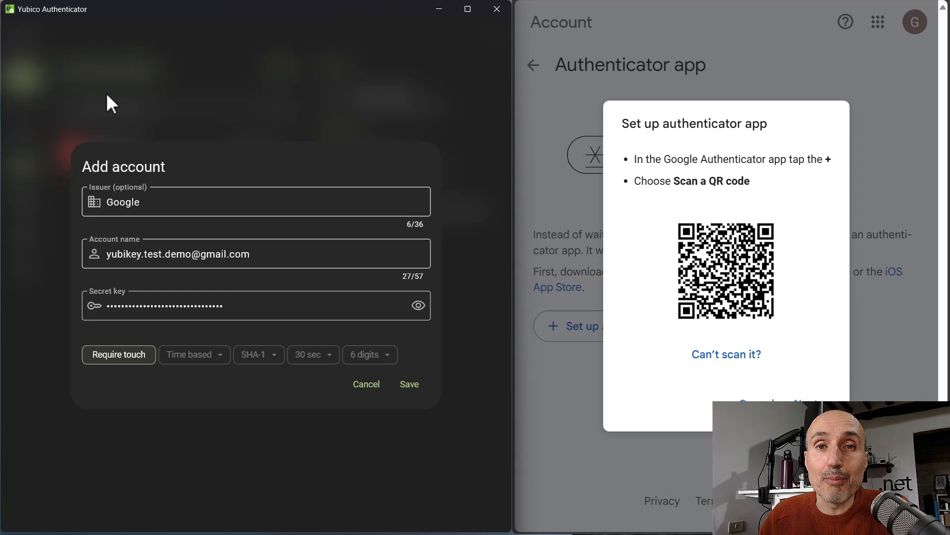
mouse_move(697, 225)
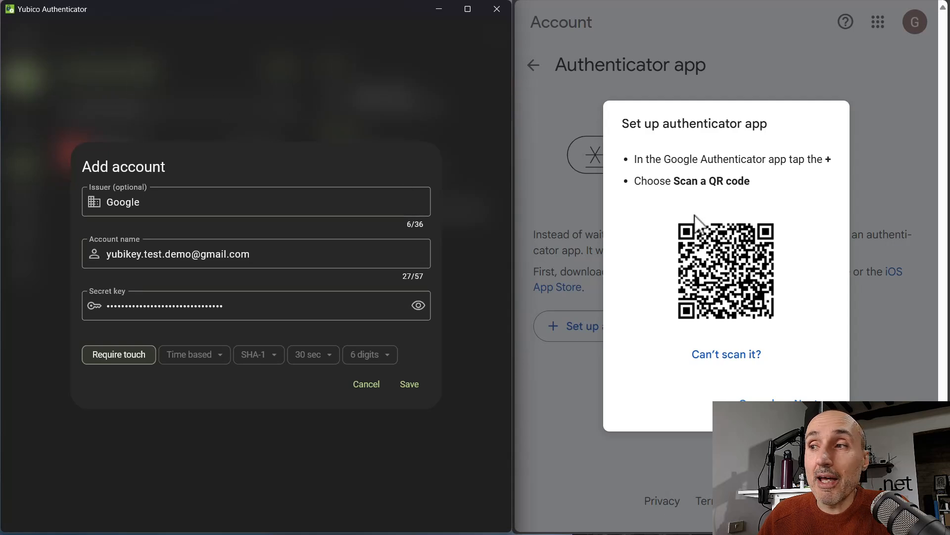
mouse_move(641, 300)
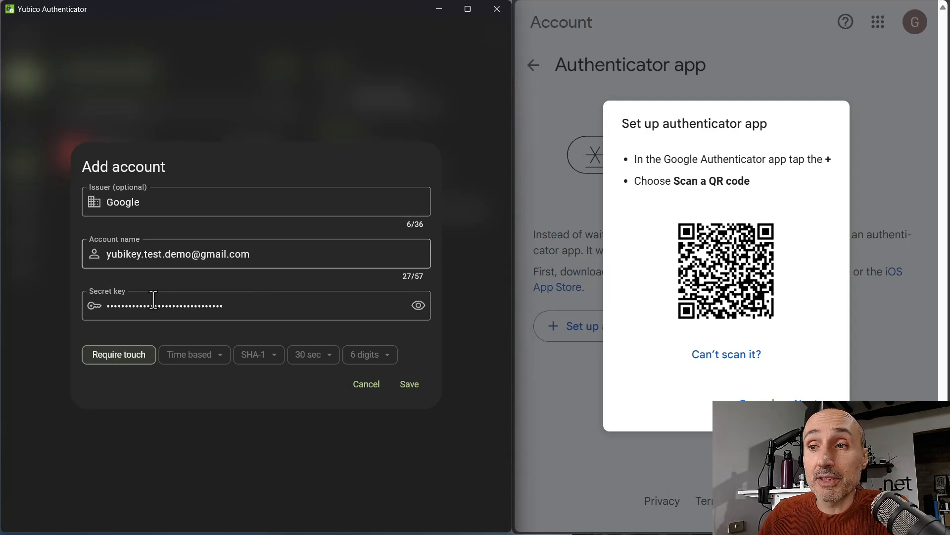
left_click(118, 354)
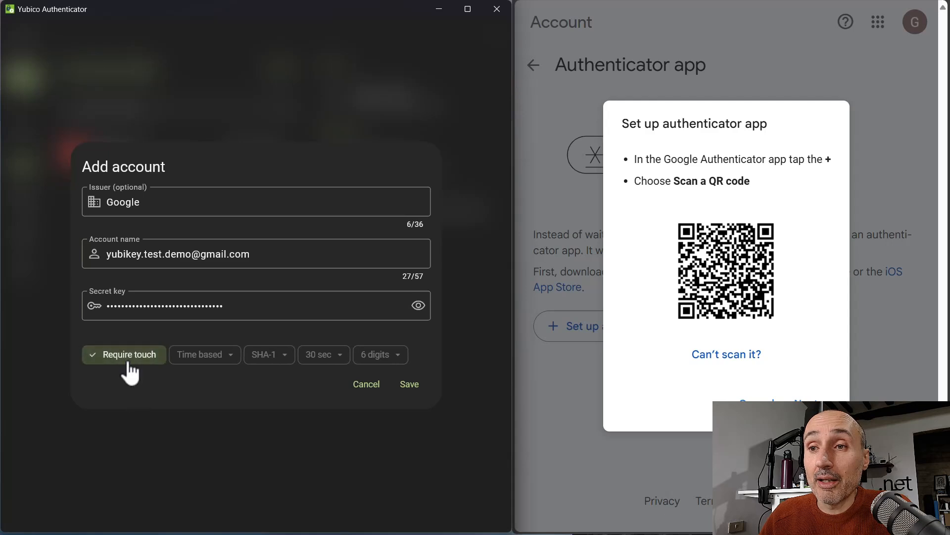
left_click(123, 355)
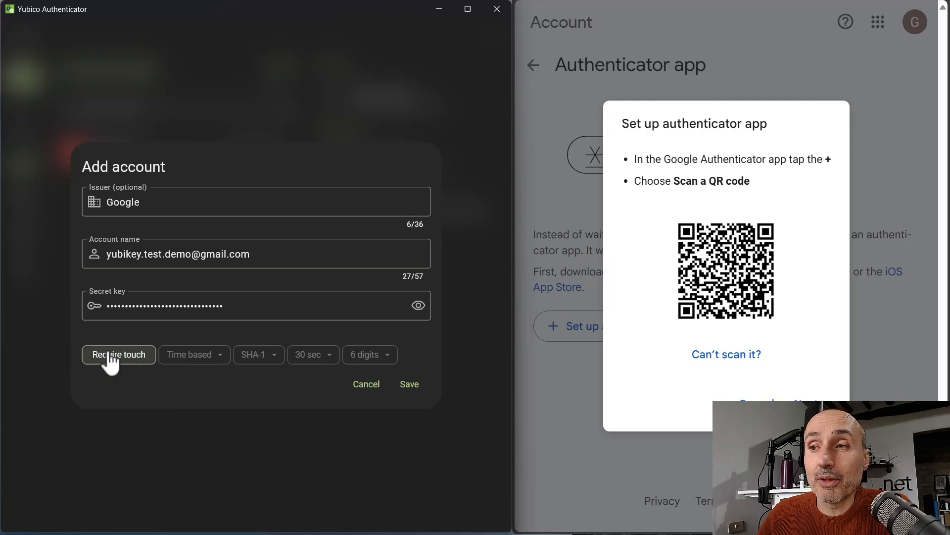
left_click(119, 355)
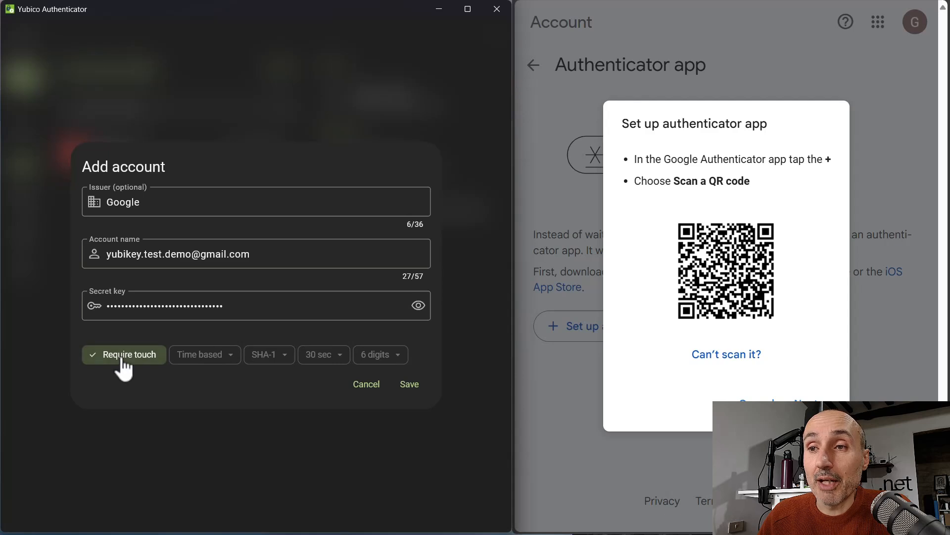
left_click(409, 384)
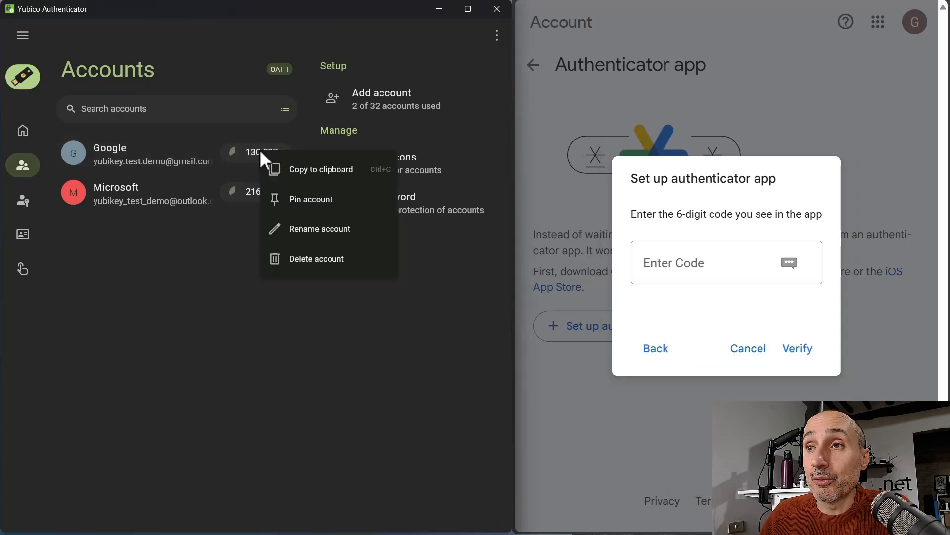
Copy the Google account's current code and verify it in Google's Enter Code field
left_click(321, 169)
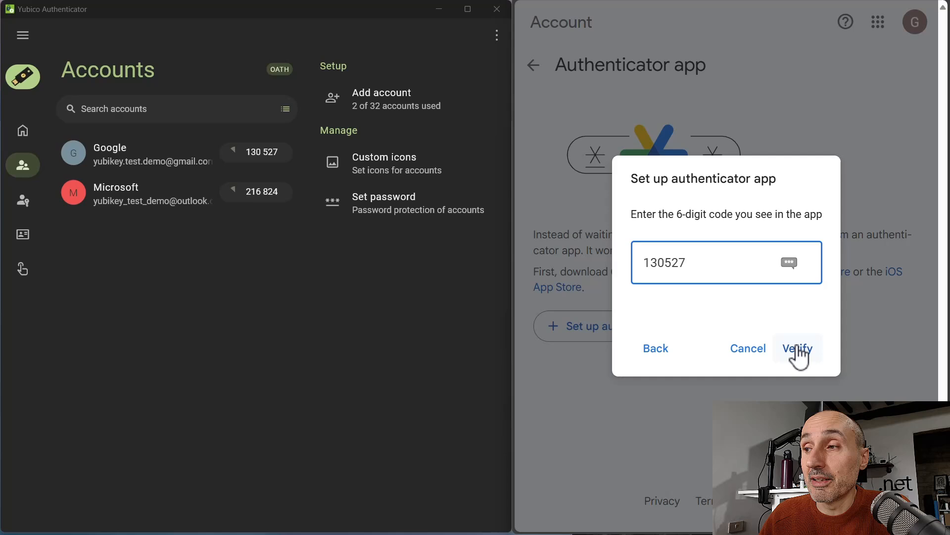
left_click(798, 347)
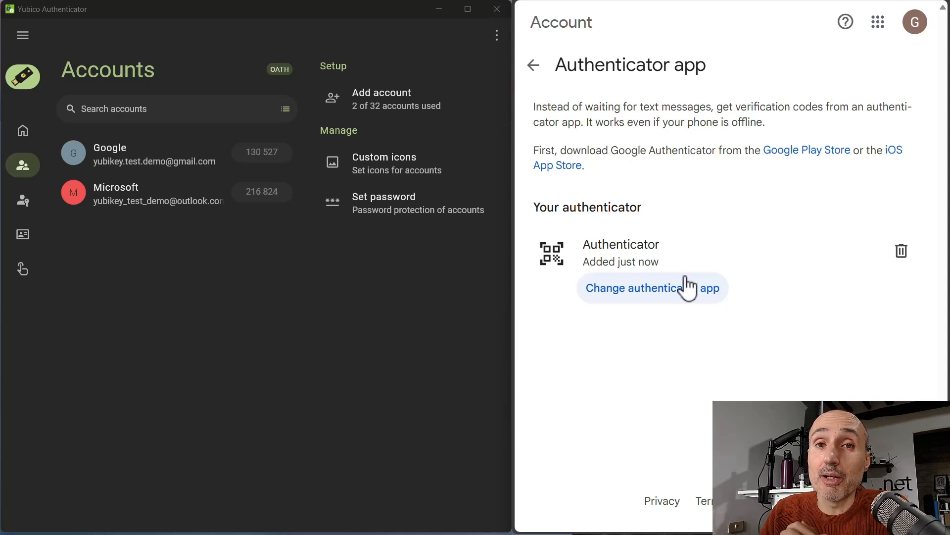
mouse_move(609, 525)
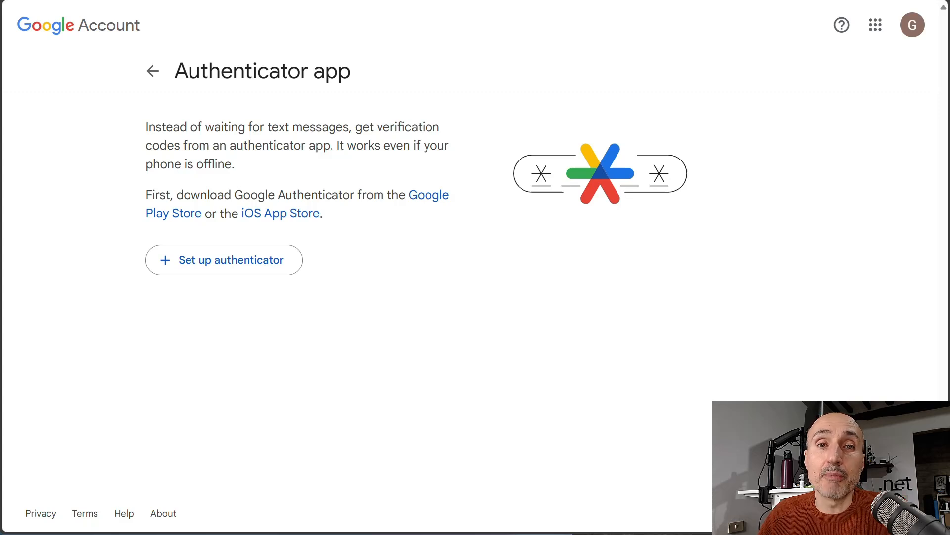
Start Google's authenticator setup again to show a new QR code
left_click(222, 260)
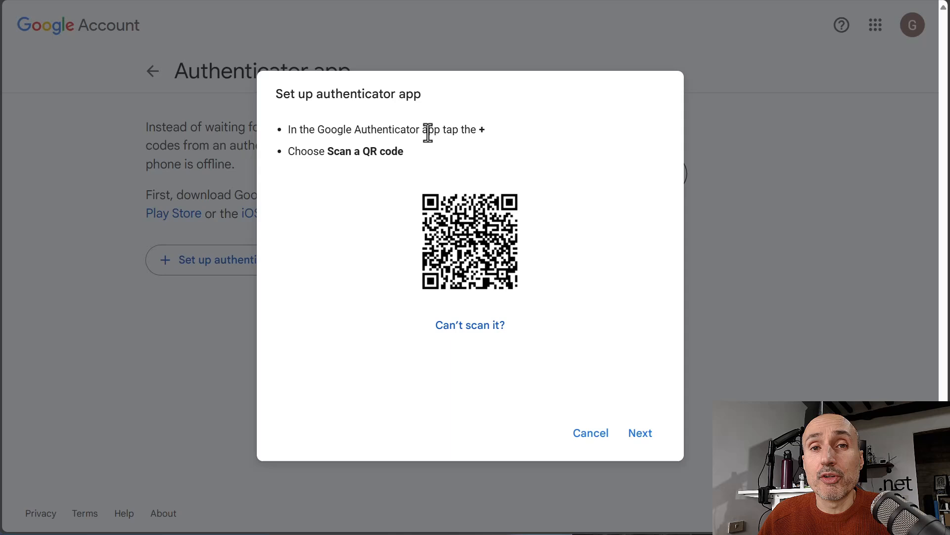
mouse_move(542, 207)
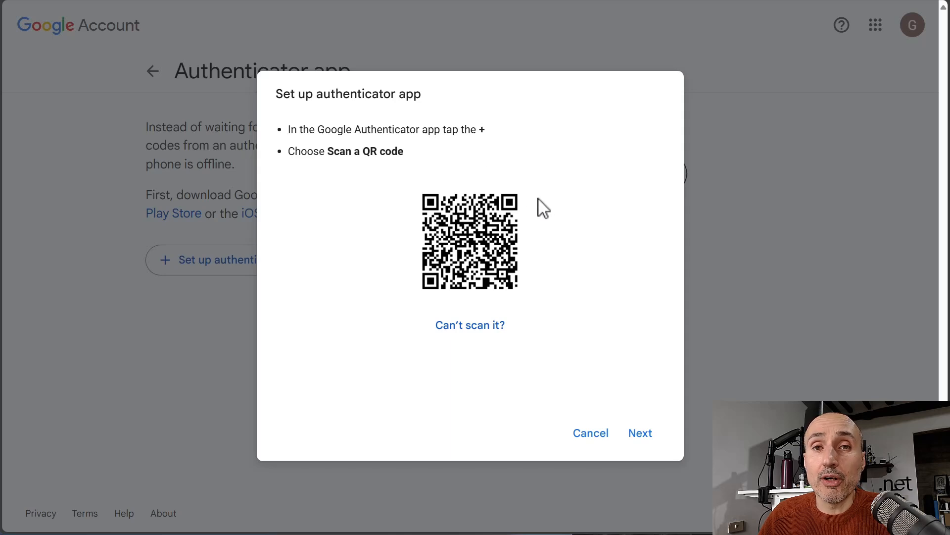
mouse_move(446, 237)
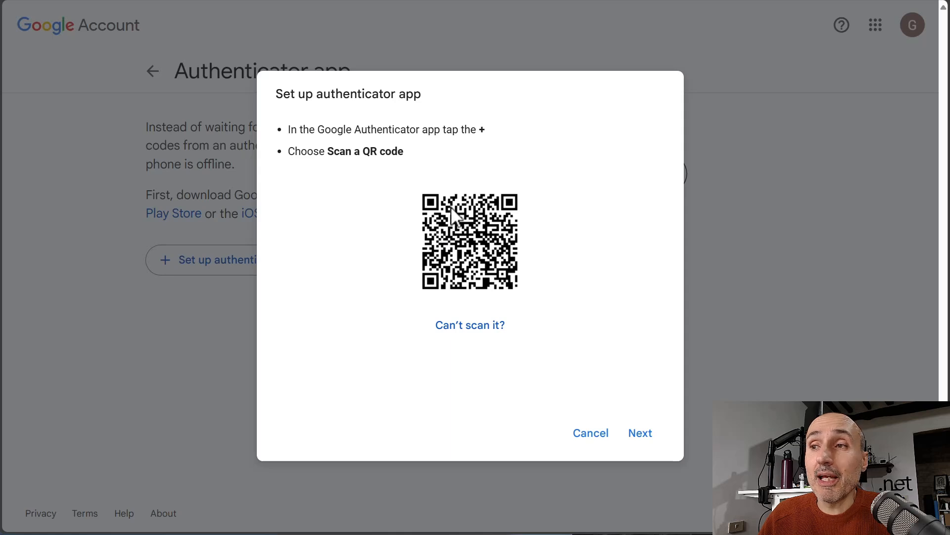
mouse_move(471, 228)
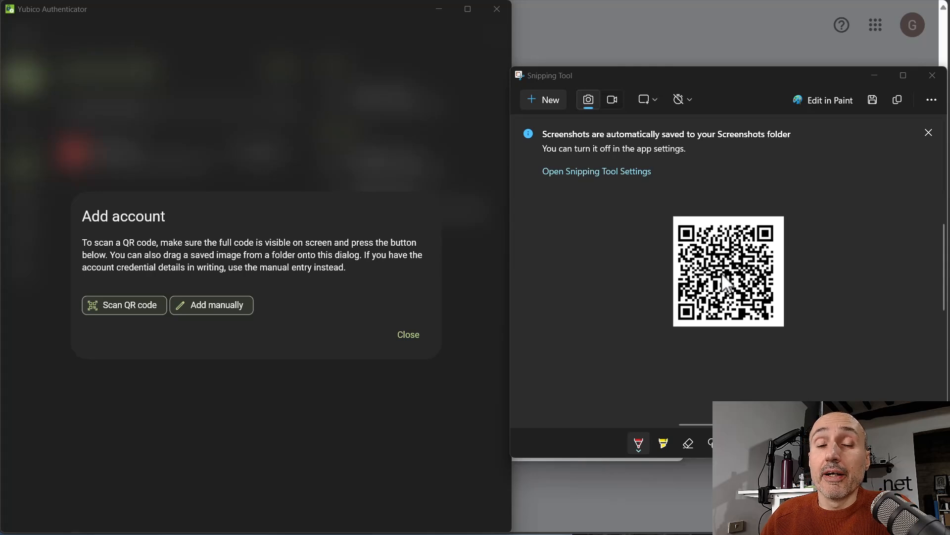
mouse_move(693, 176)
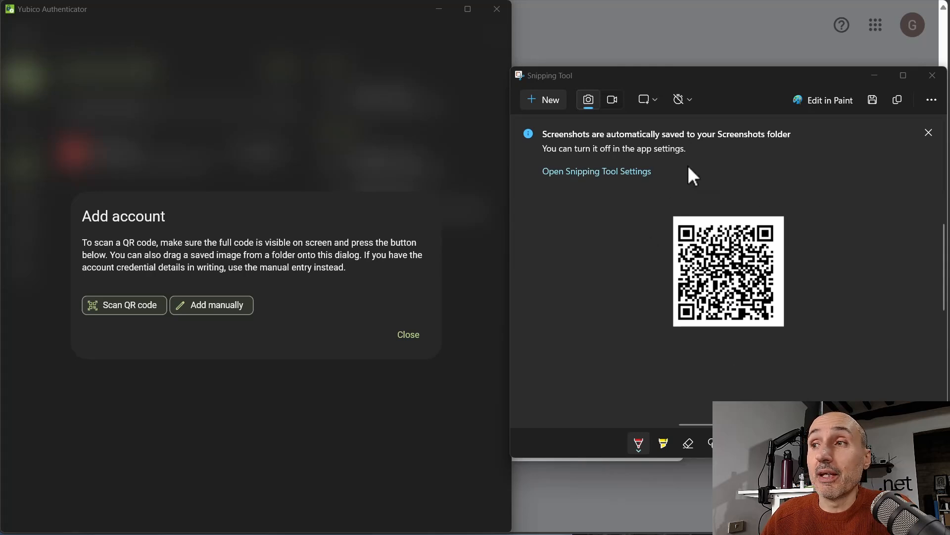
mouse_move(694, 374)
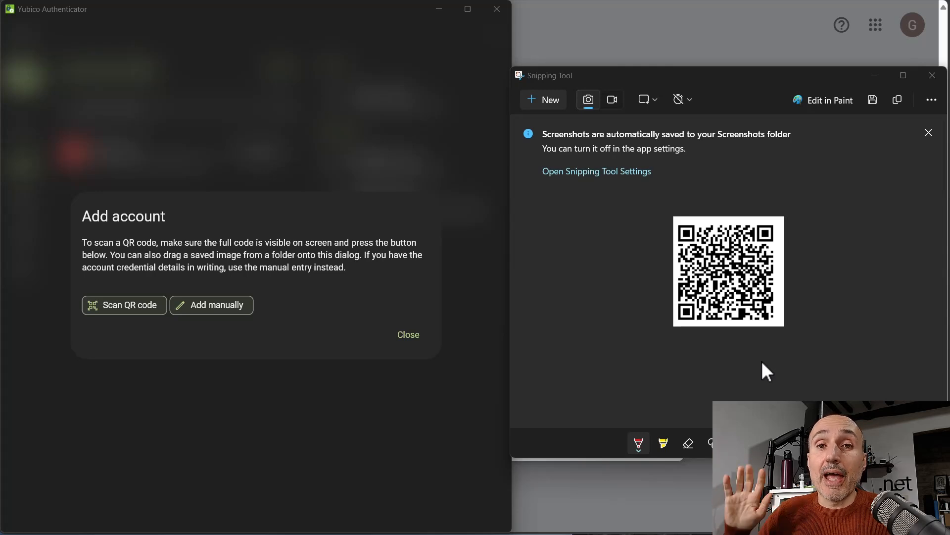
mouse_move(781, 247)
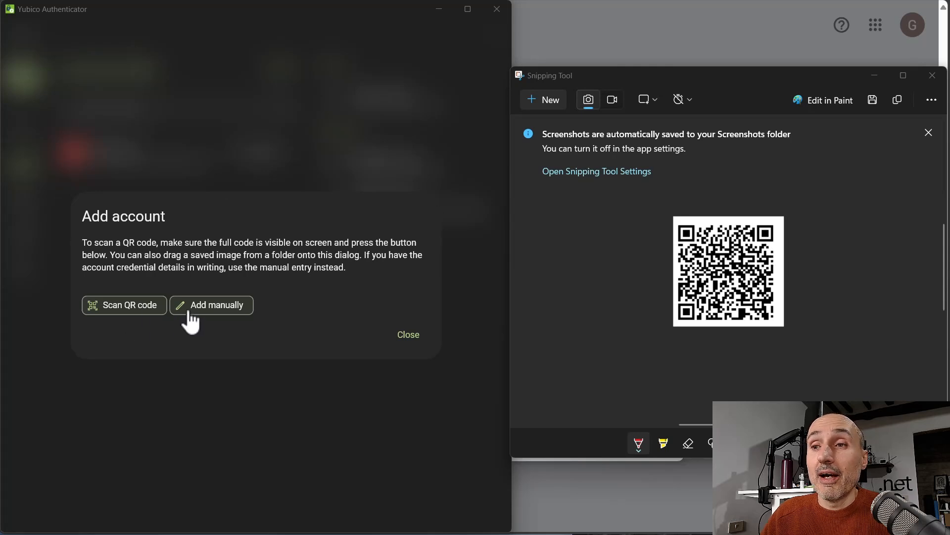
mouse_move(124, 314)
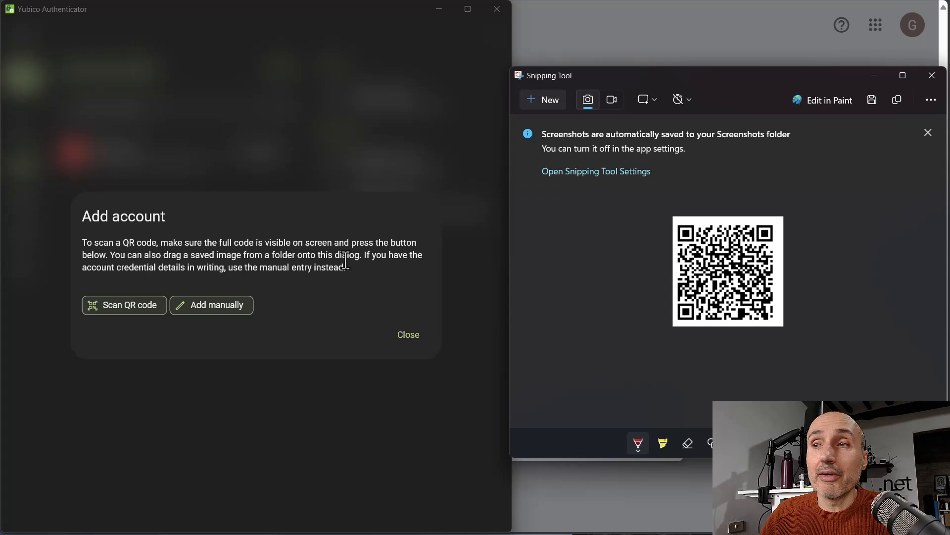
mouse_move(834, 124)
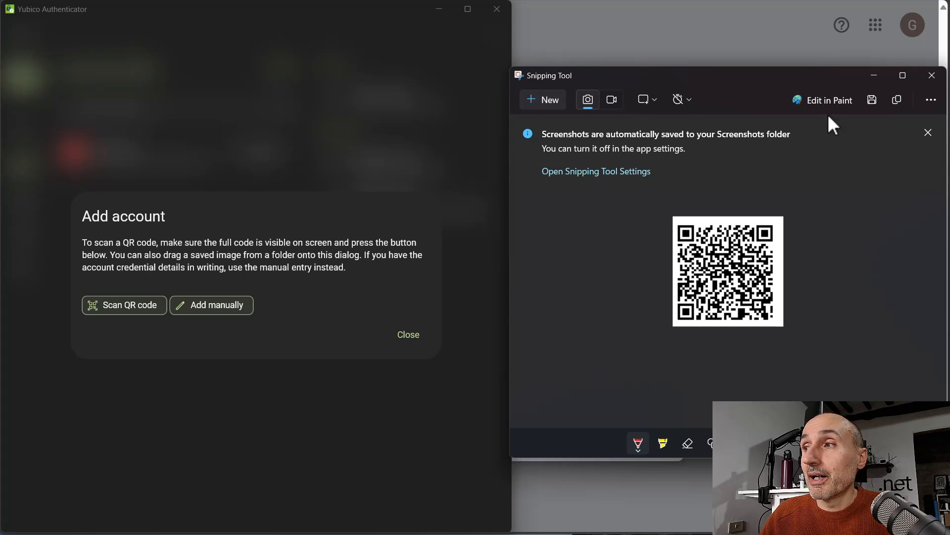
Save the captured QR code snip to a file through the Save As dialog
left_click(871, 99)
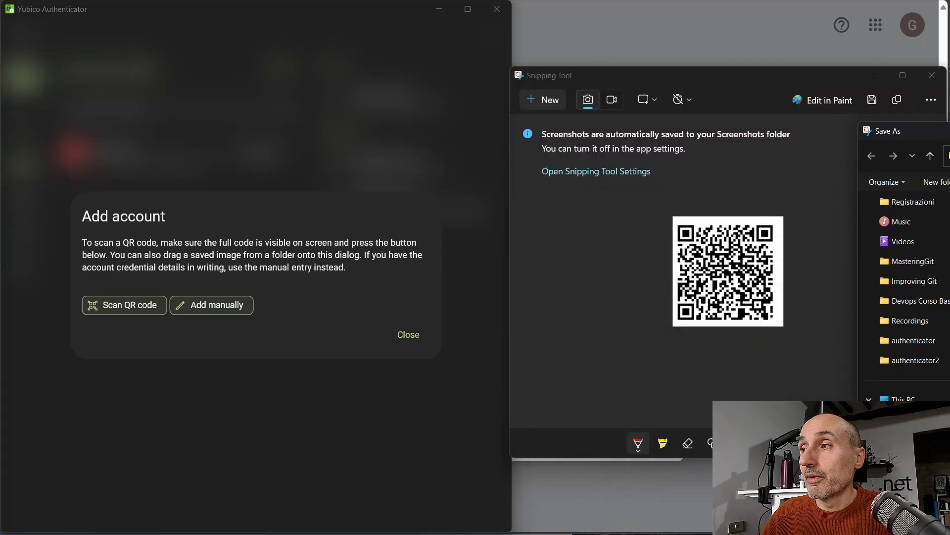
left_click(407, 333)
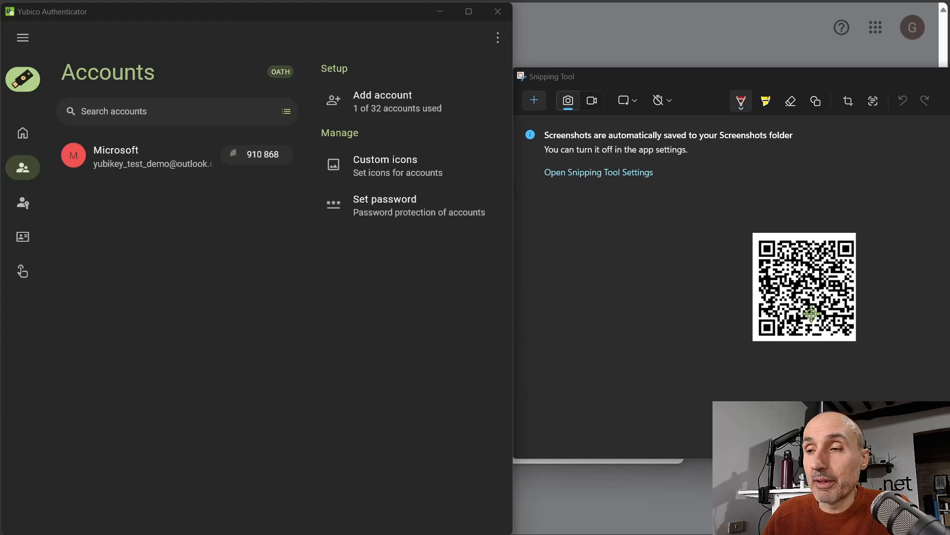
Add the Google account from the QR image with Require touch enabled and save it to the YubiKey
left_click(382, 95)
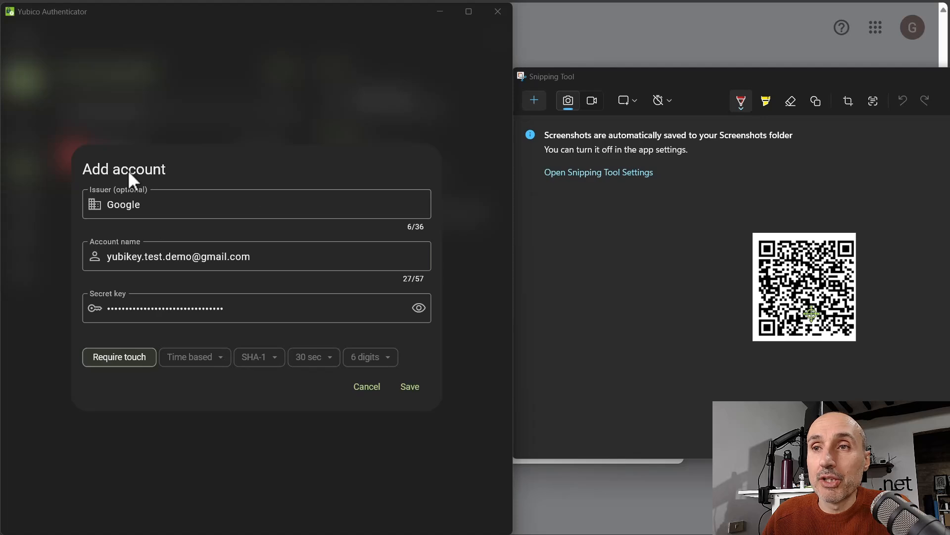
left_click(119, 357)
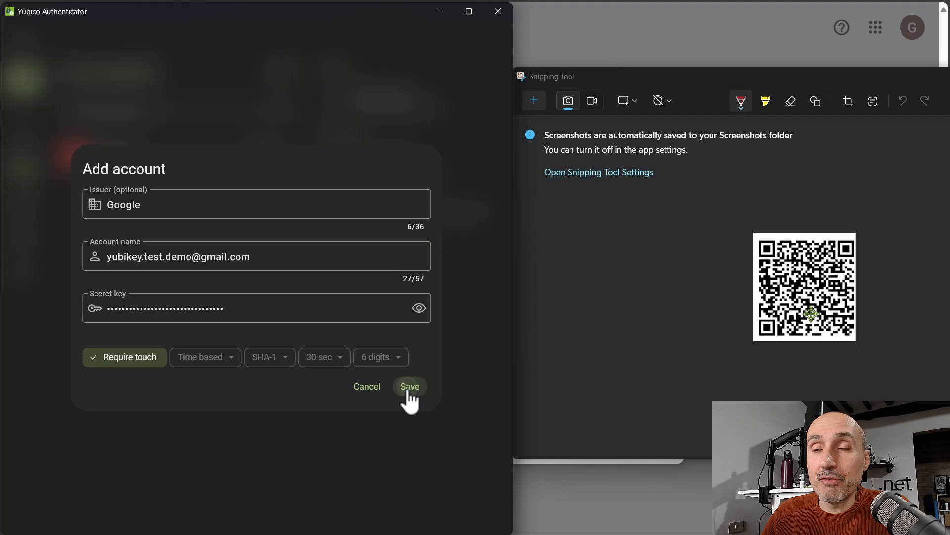
left_click(409, 386)
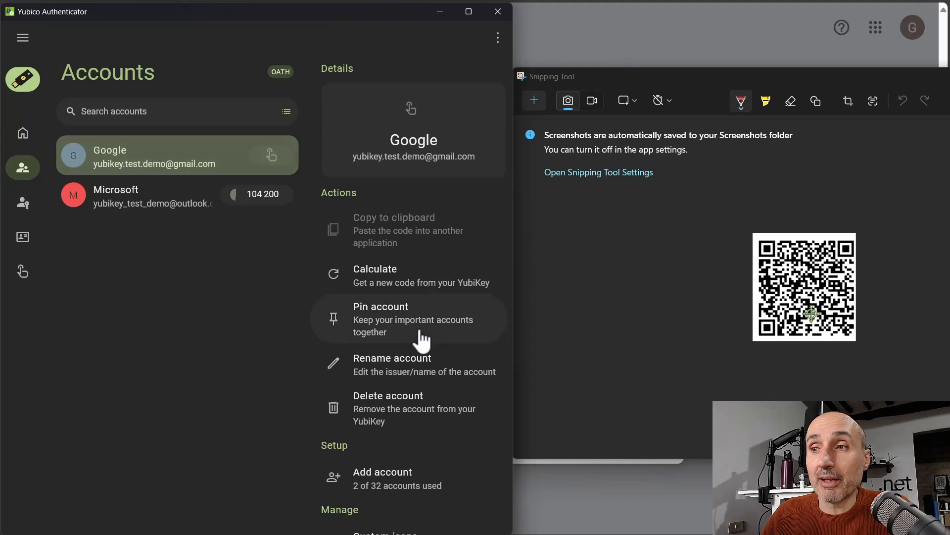
Calculate a fresh code for the Google account, touching the YubiKey to release it
left_click(374, 275)
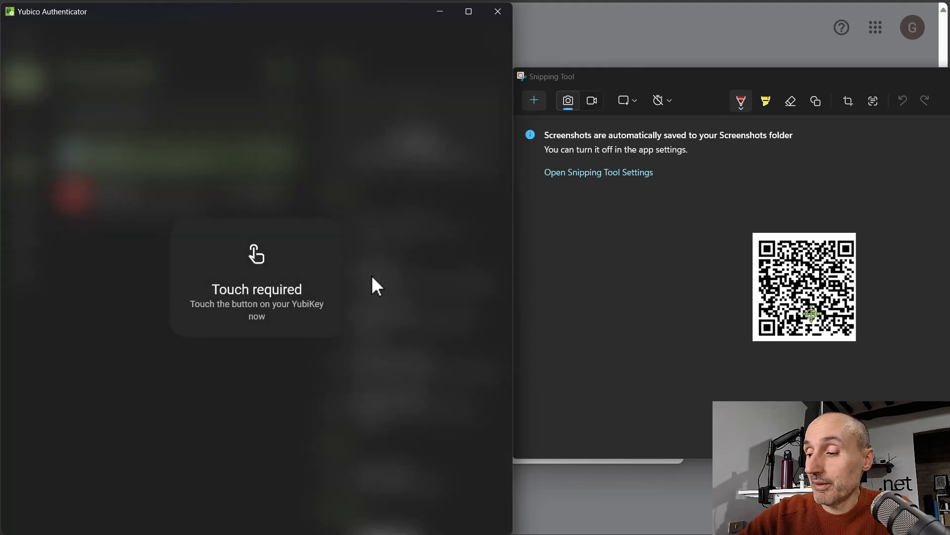
left_click(176, 157)
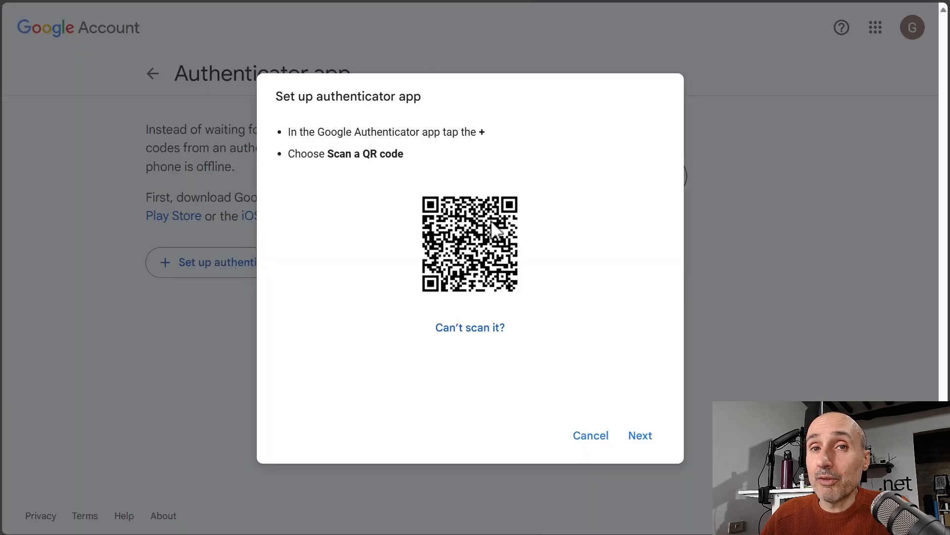
left_click(639, 436)
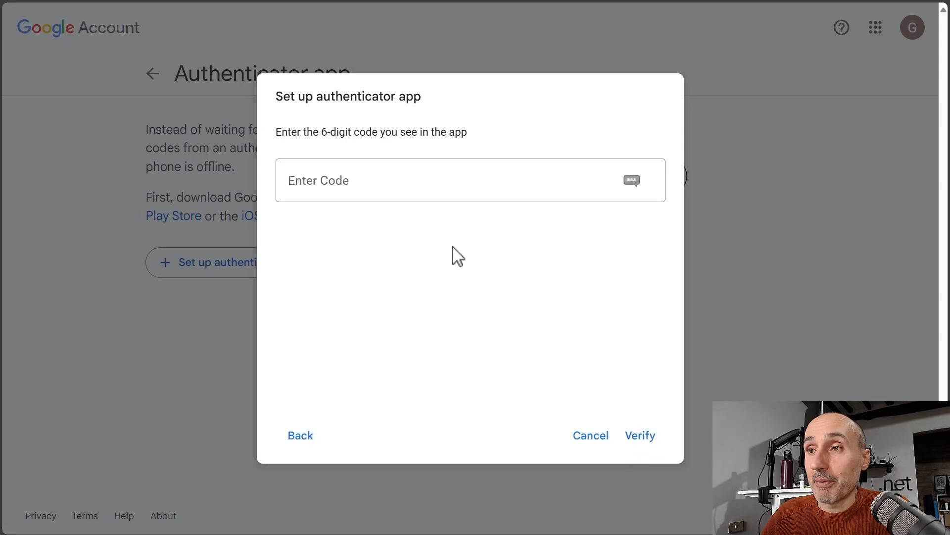
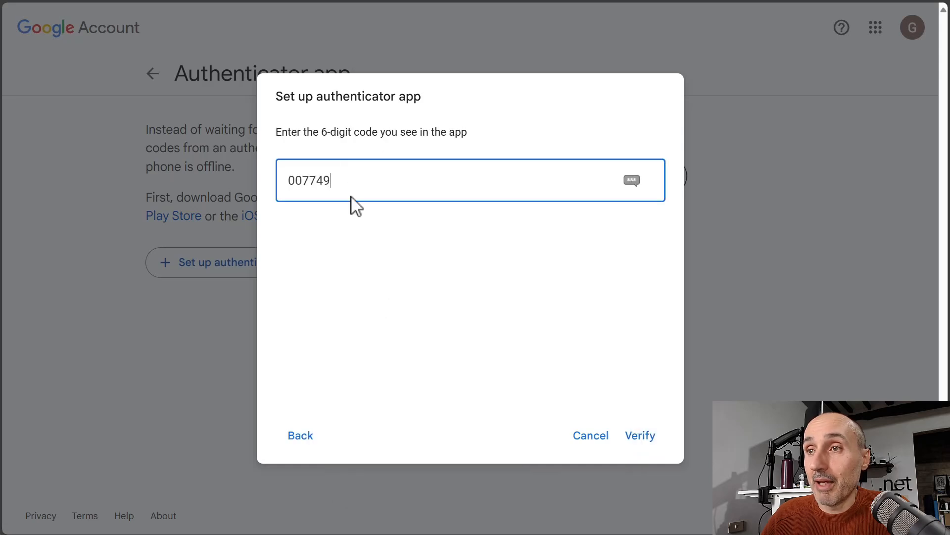
left_click(641, 436)
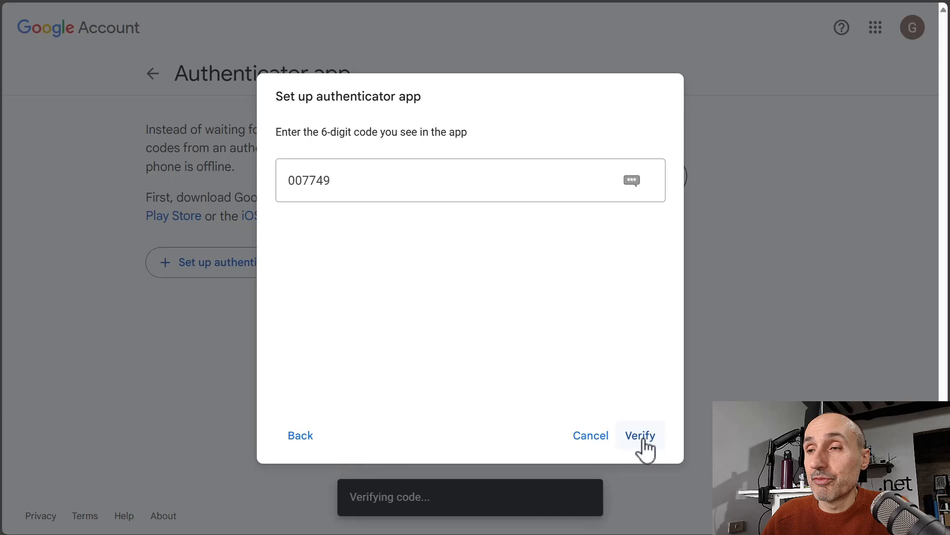
left_click(640, 436)
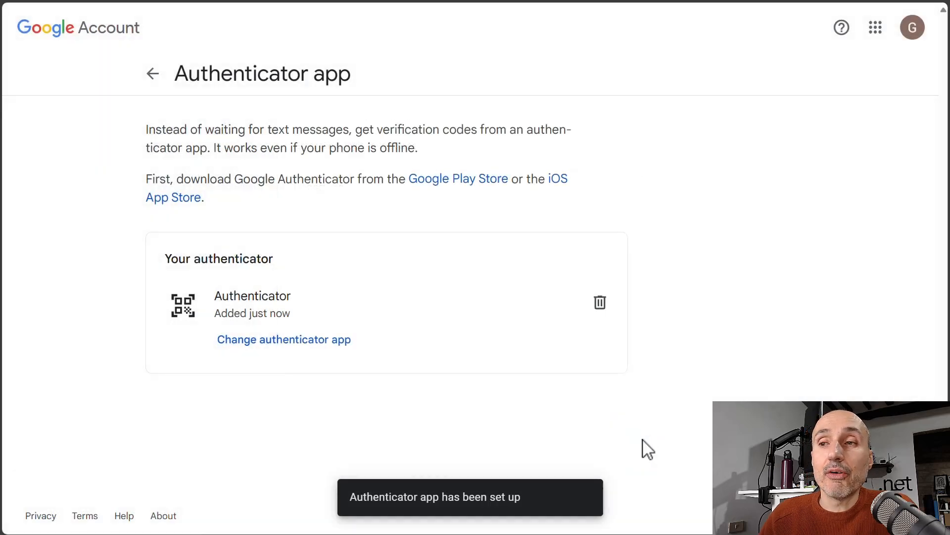
mouse_move(470, 301)
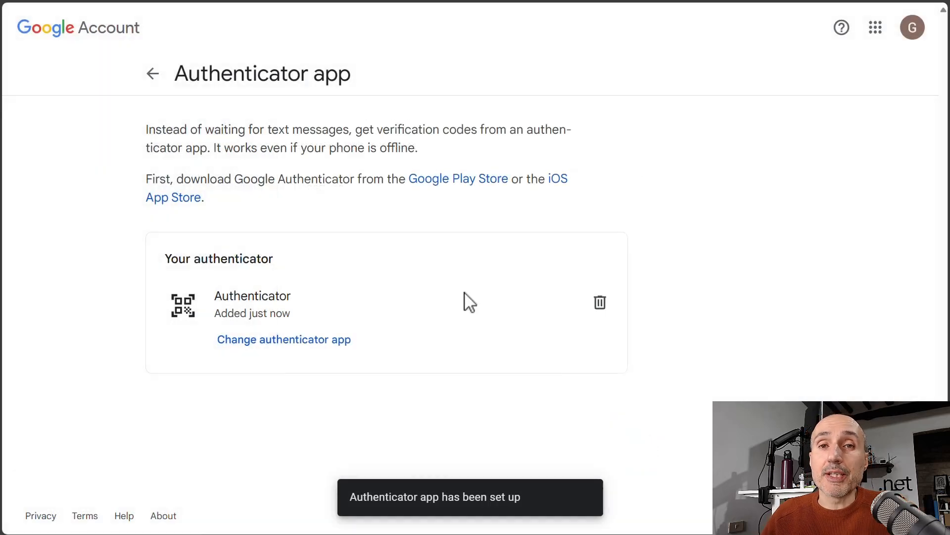